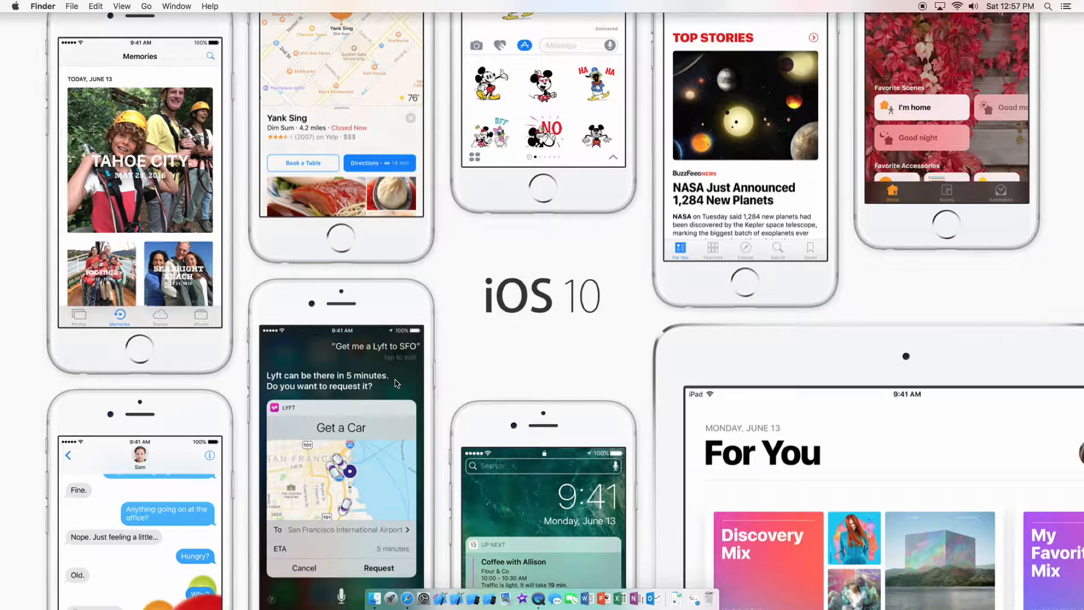
mouse_move(732, 547)
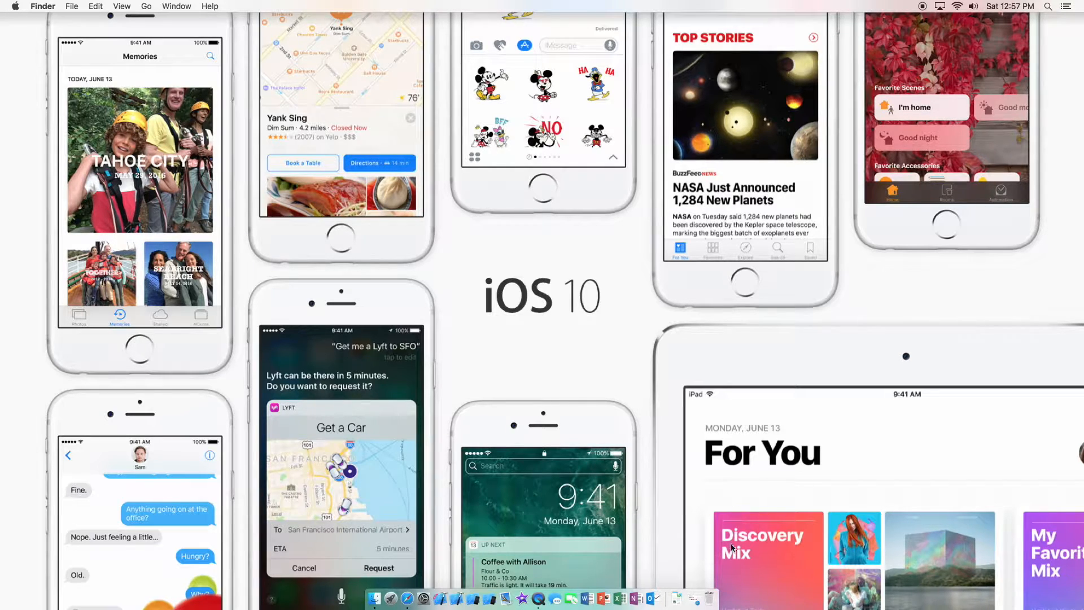
Step: Browse the YouTube channel's Uploads row, then bring up Xcode 8 beta's Welcome window
left_click(344, 599)
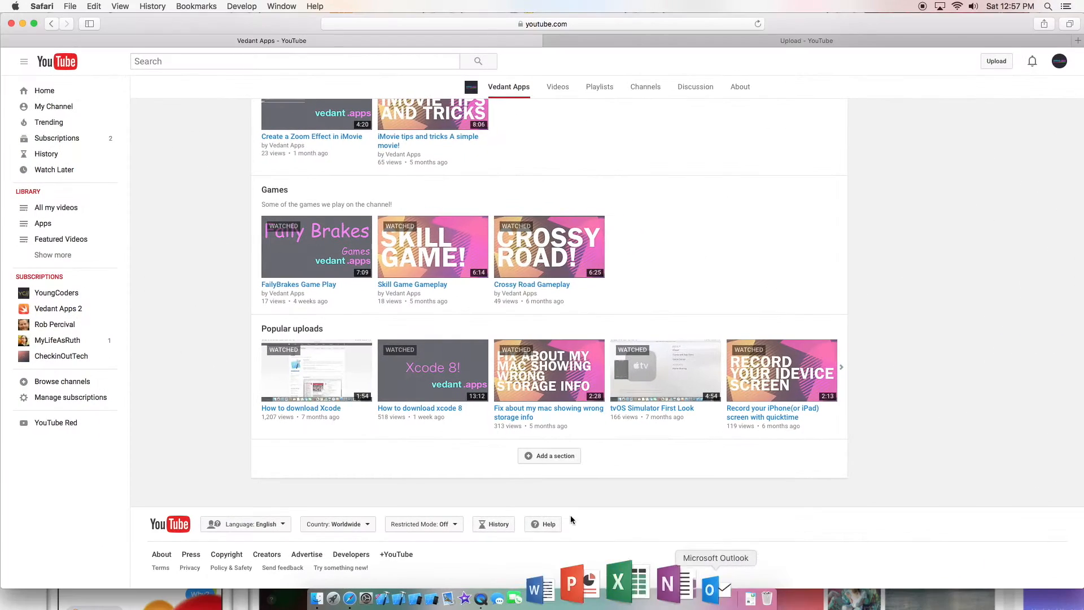
mouse_move(515, 489)
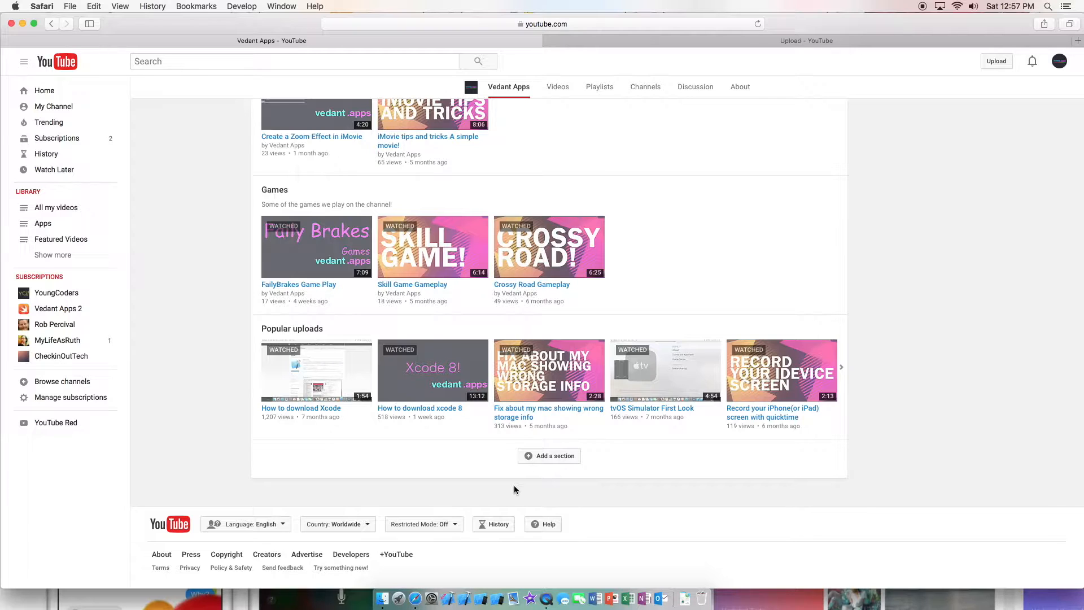
scroll("up", 3)
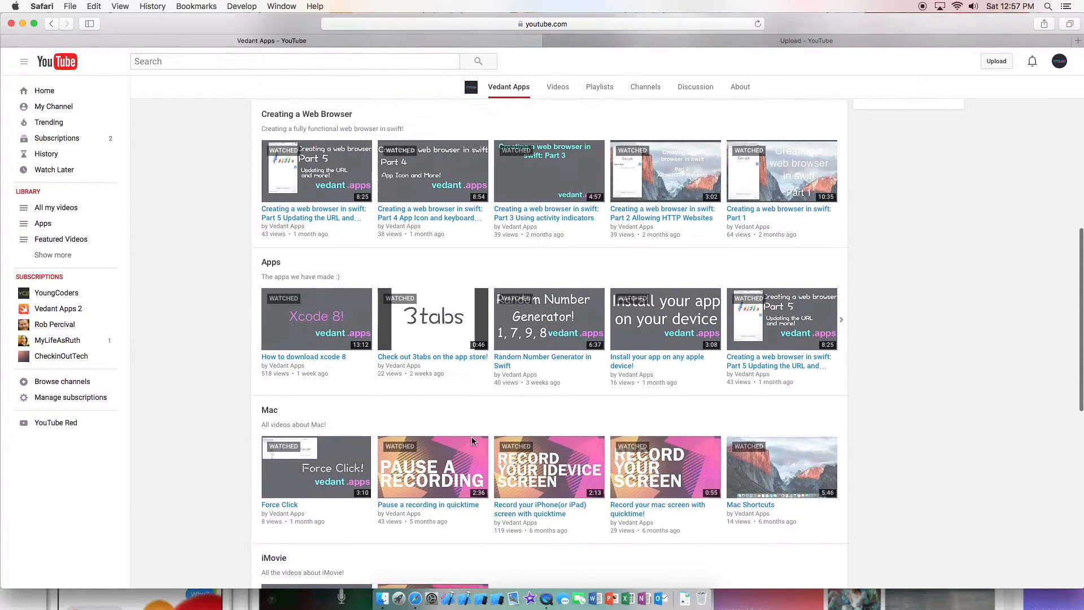
scroll("up", 3)
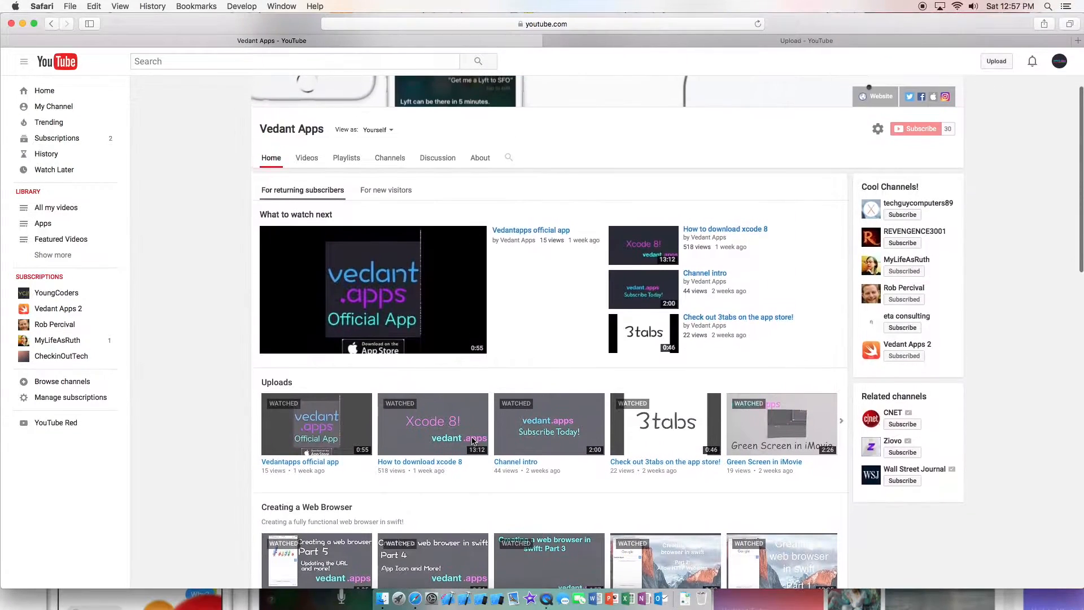
left_click(840, 421)
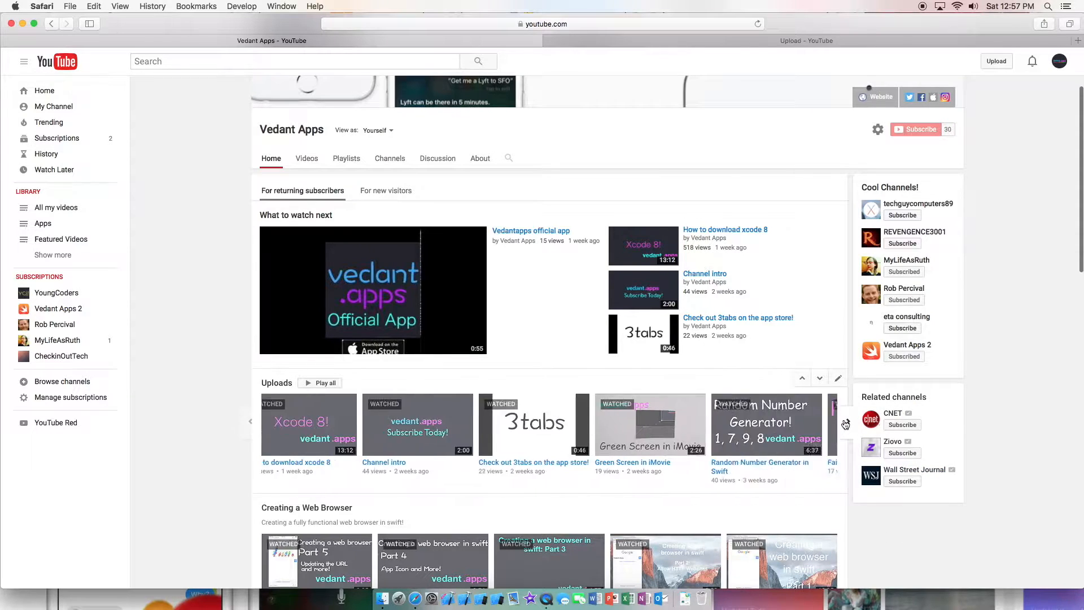
left_click(848, 421)
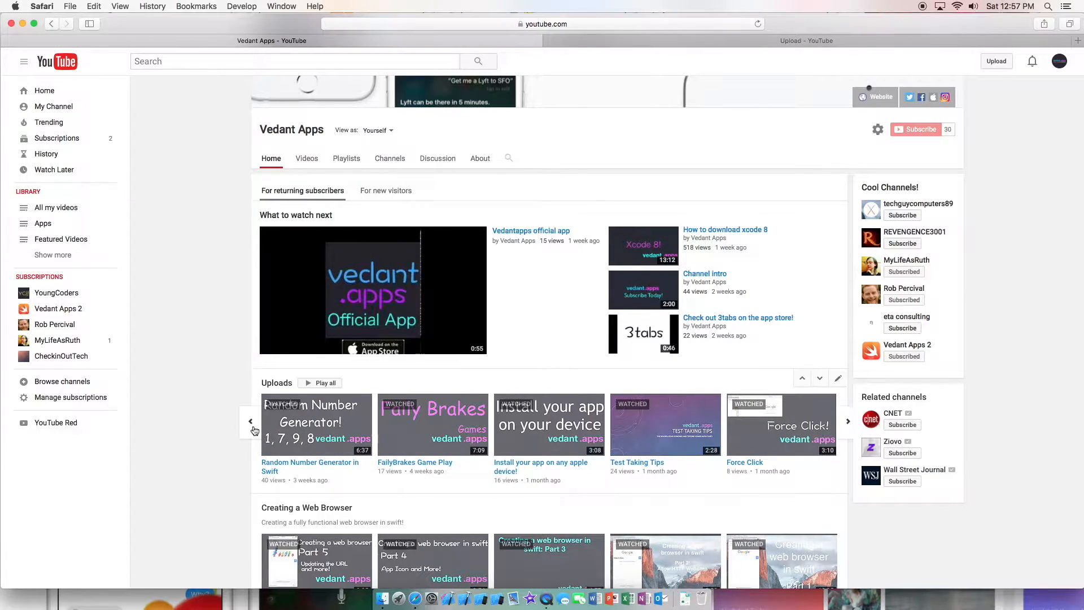
left_click(848, 421)
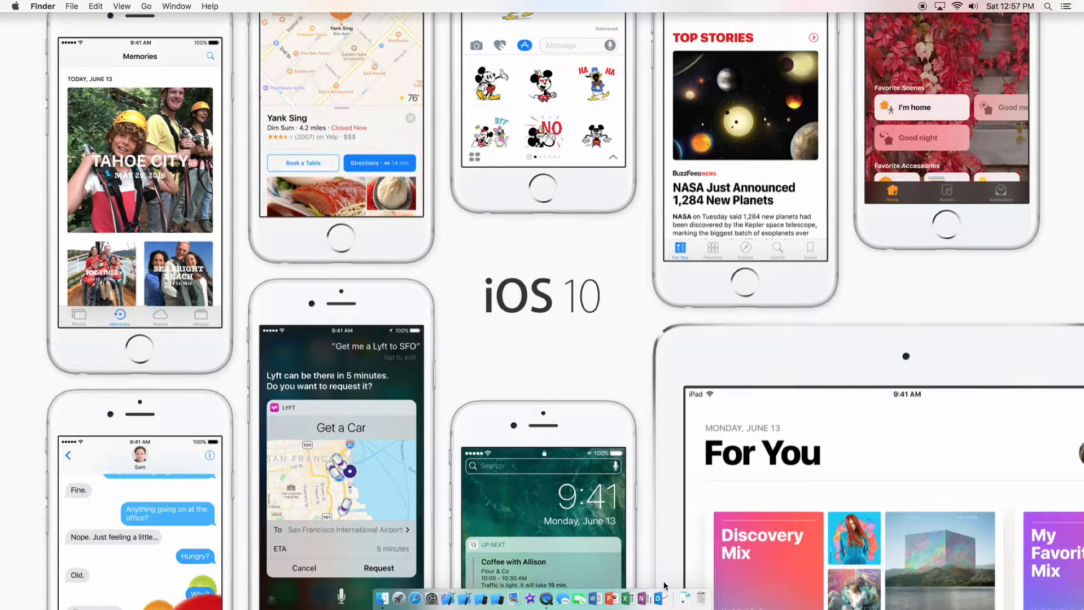
left_click(684, 598)
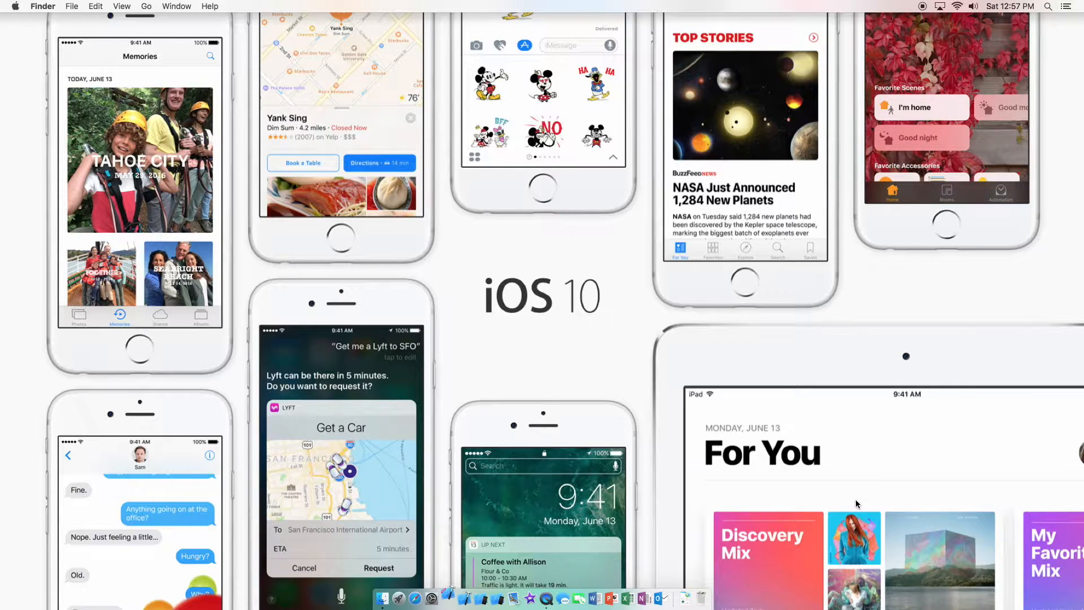
left_click(439, 599)
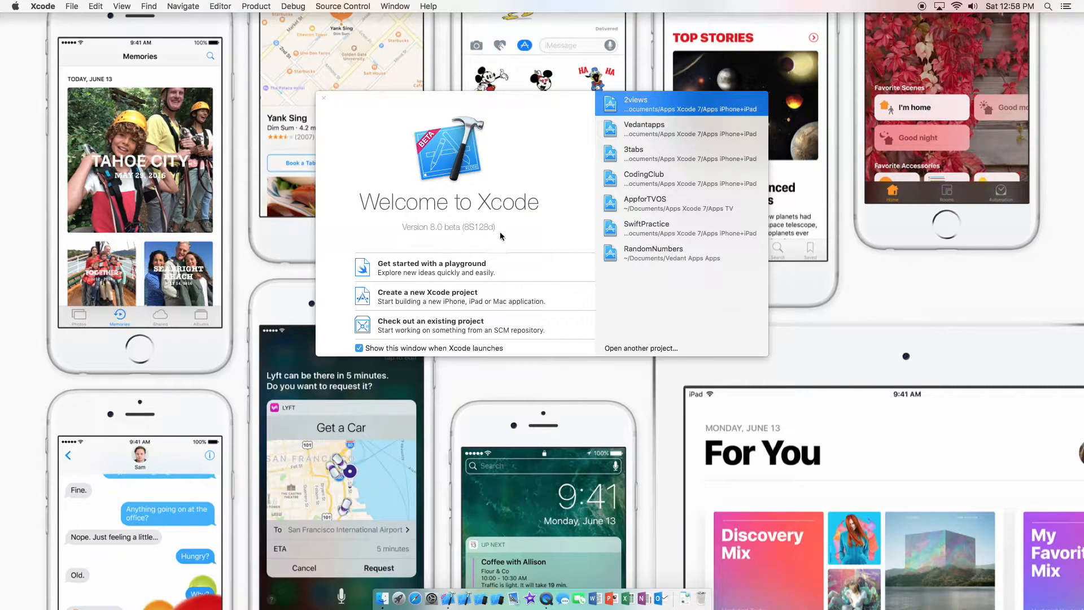
mouse_move(453, 298)
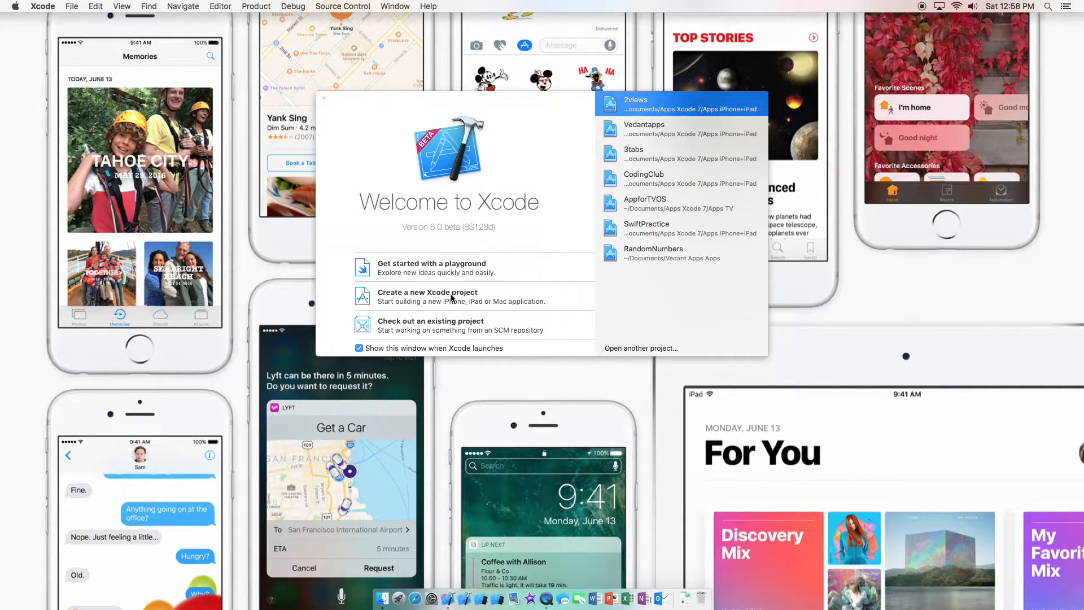
mouse_move(448, 303)
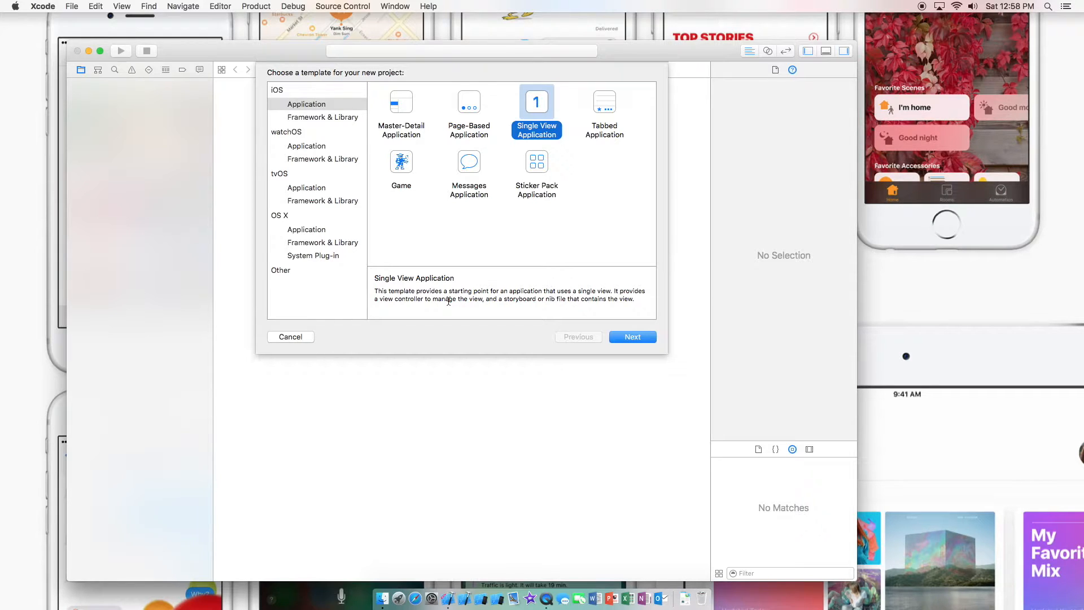
mouse_move(470, 159)
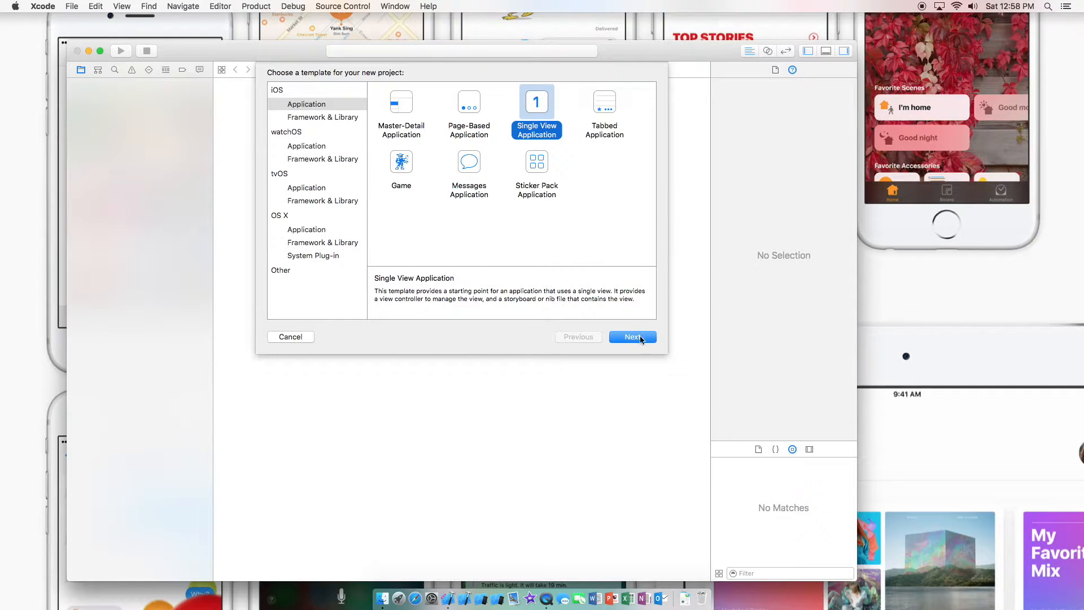
mouse_move(543, 156)
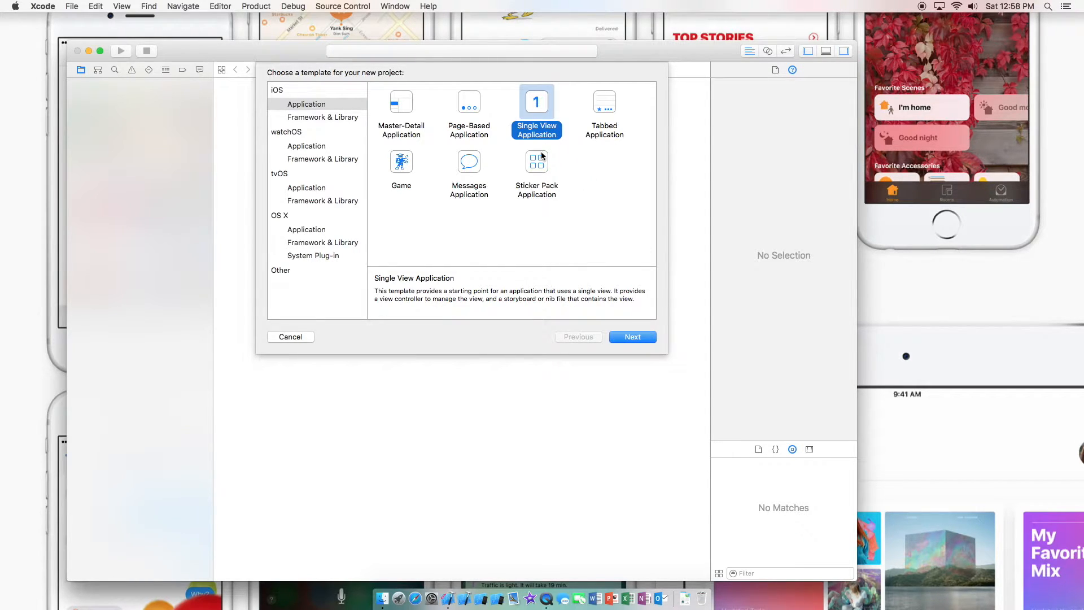
mouse_move(684, 414)
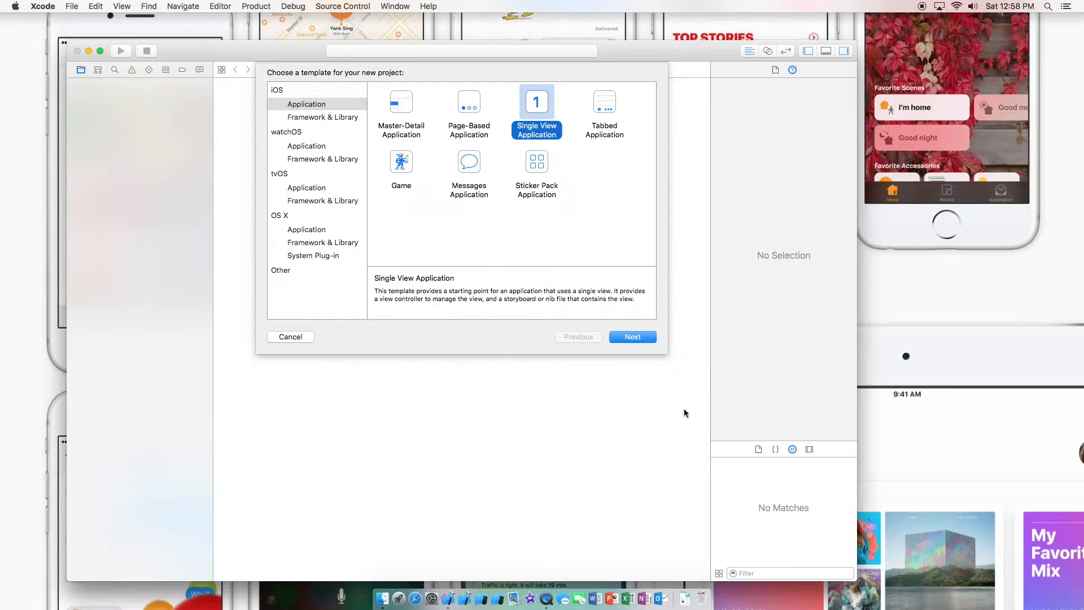
Step: Confirm the iOS Single View Application template to reach the project options form
left_click(632, 337)
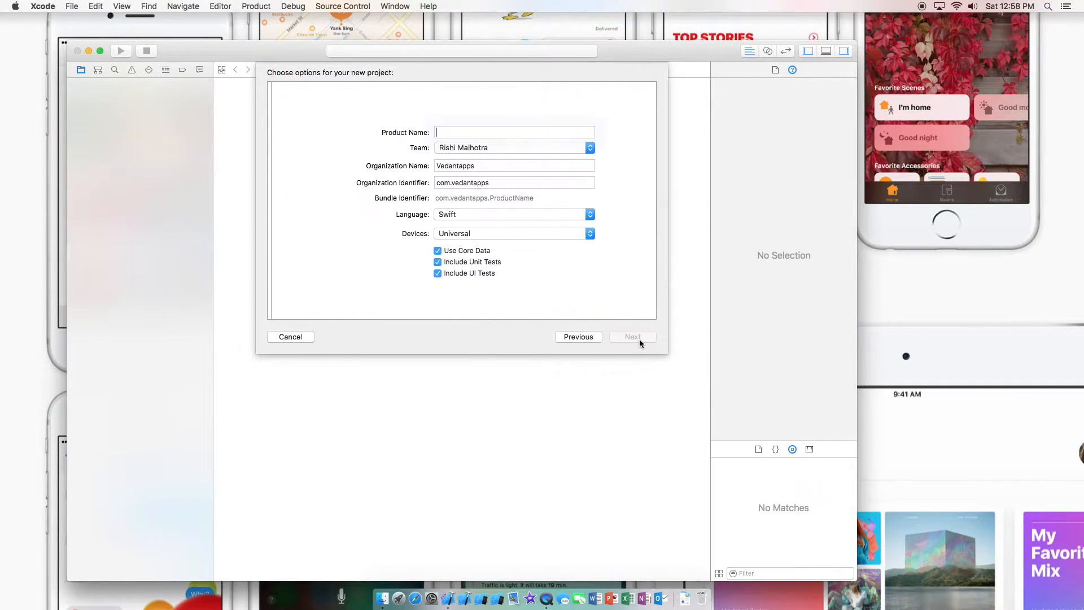
Step: Name the product TestDemo and proceed to choosing a save location
left_click(514, 132)
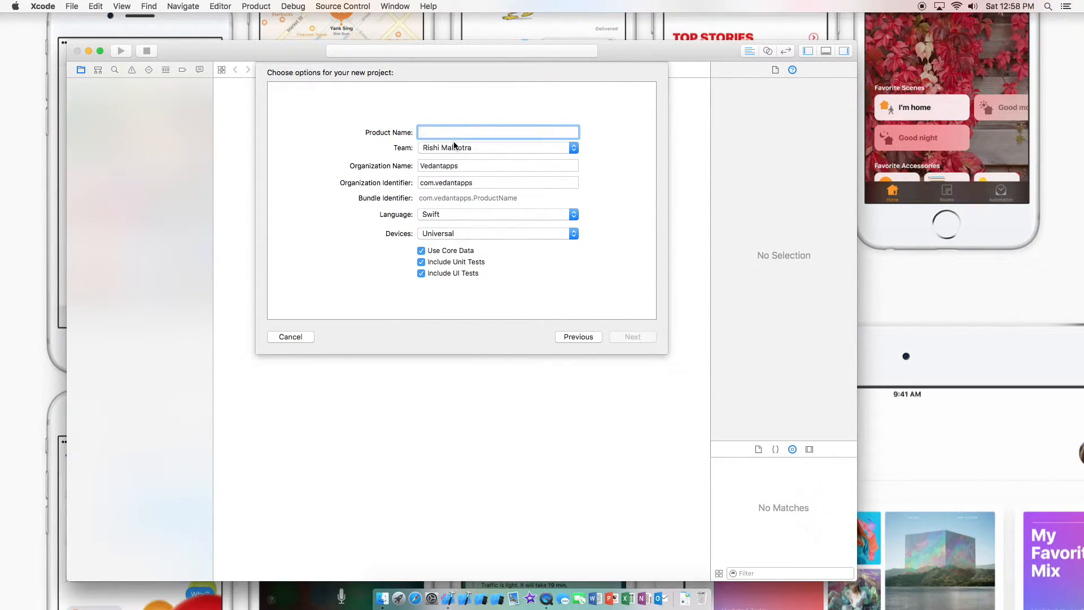
type("Test")
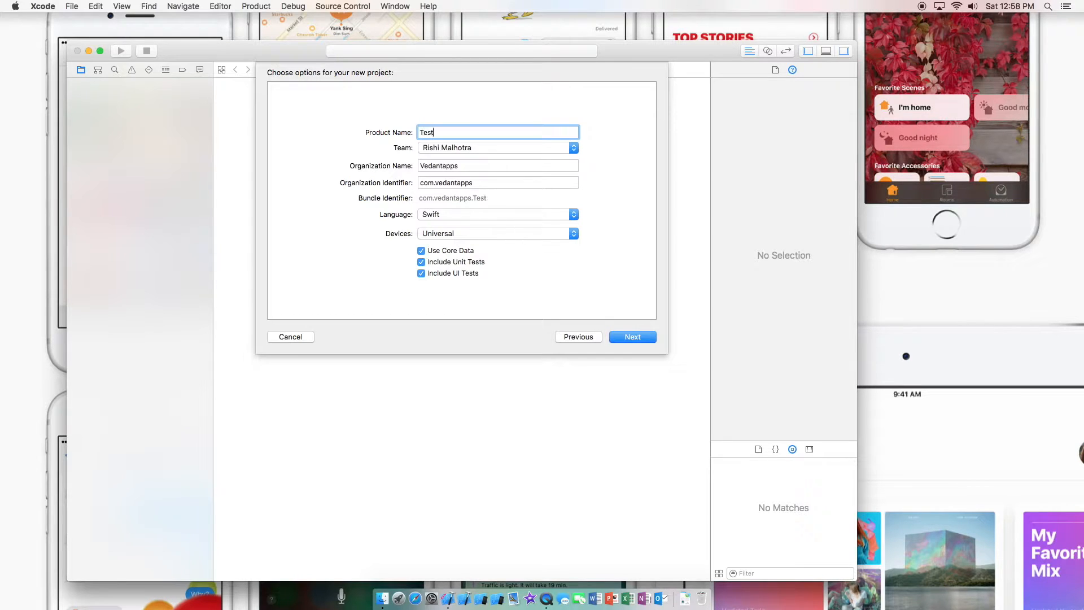
type("Demo")
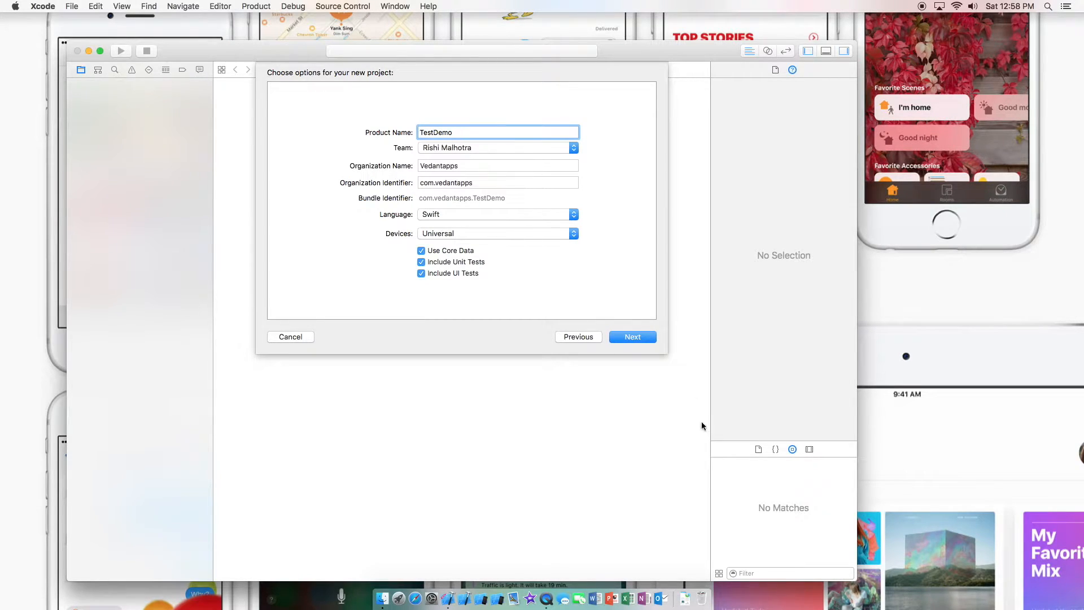
left_click(631, 336)
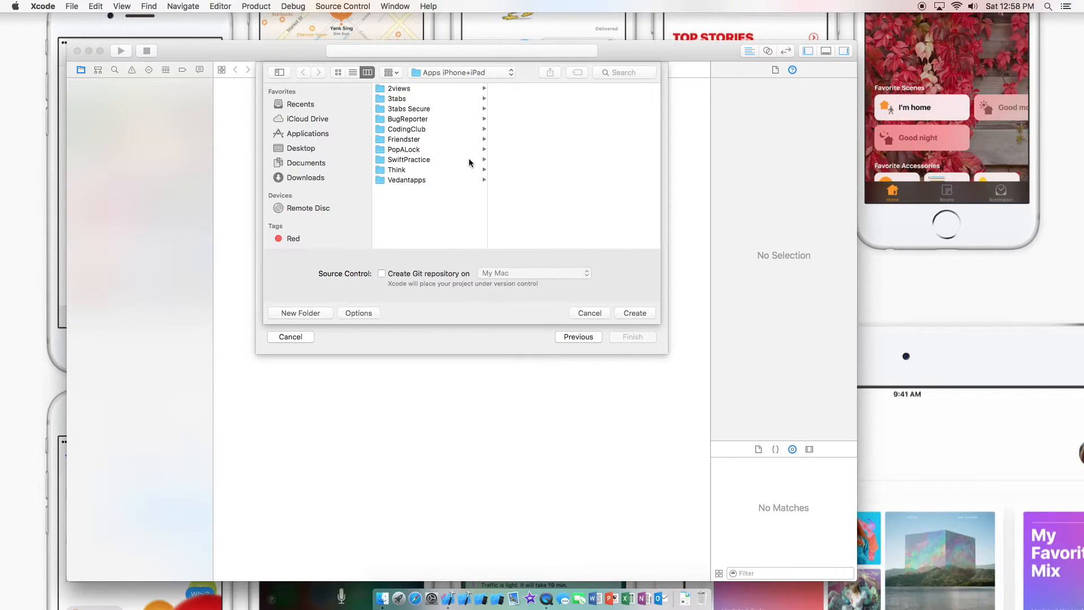
Step: Create the TestDemo project in a folder under Documents
left_click(306, 163)
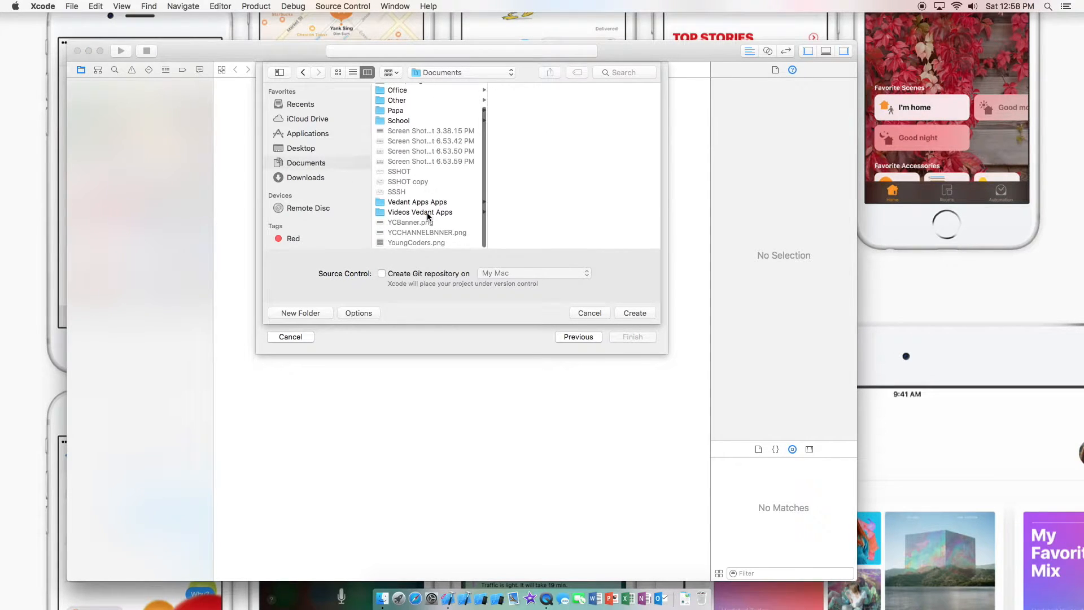
left_click(417, 203)
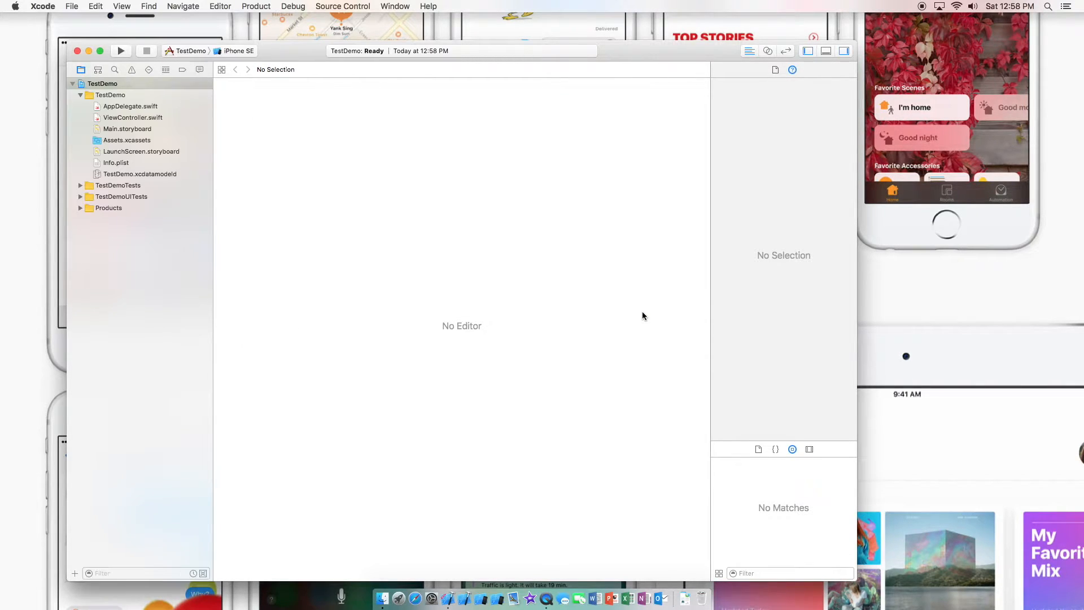
left_click(101, 83)
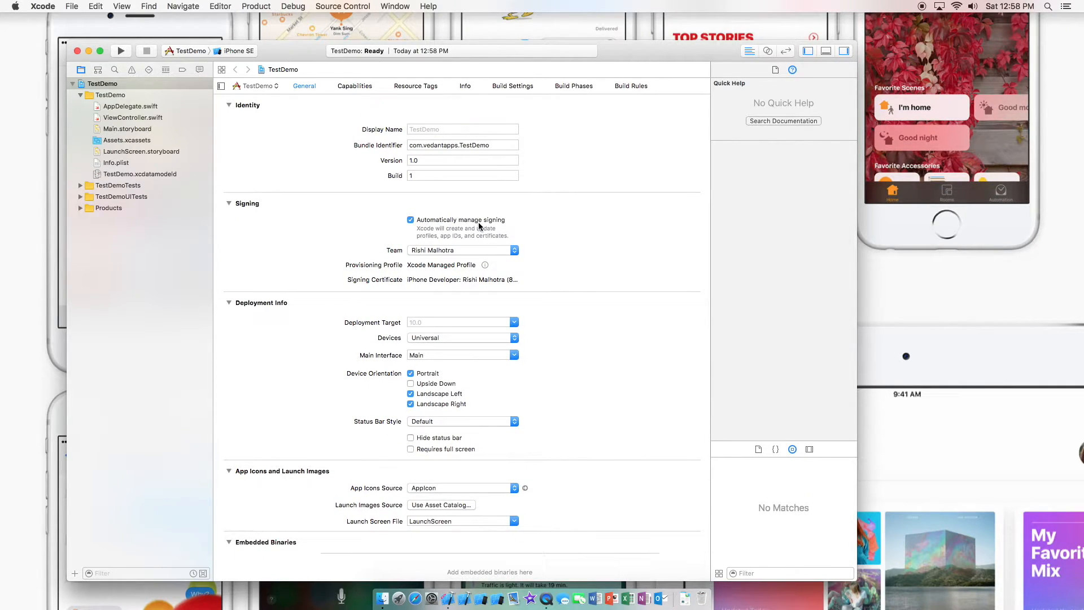
scroll("down", 3)
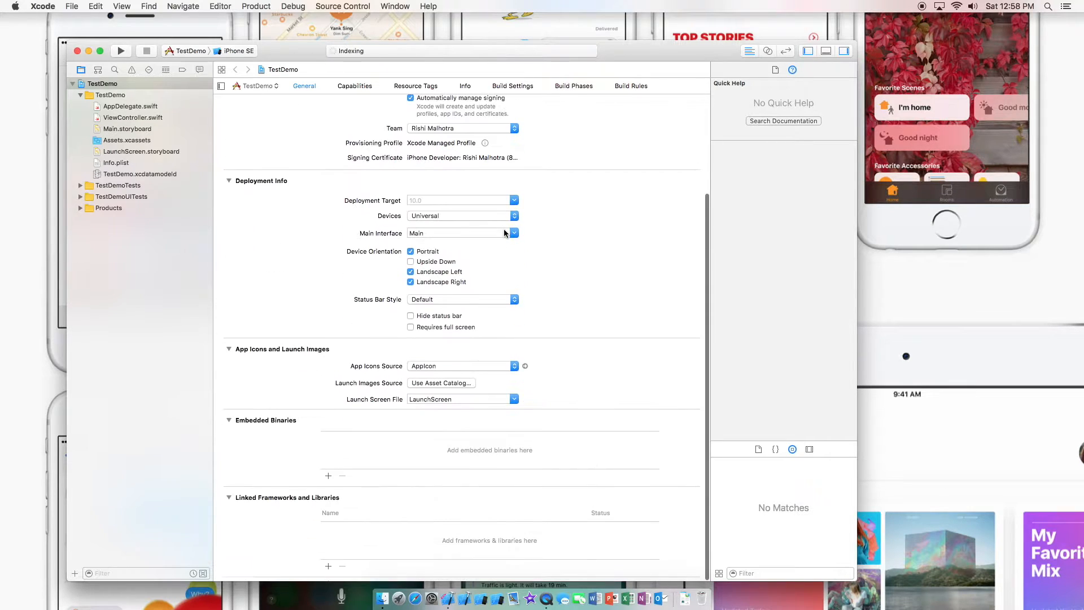
scroll("up", 3)
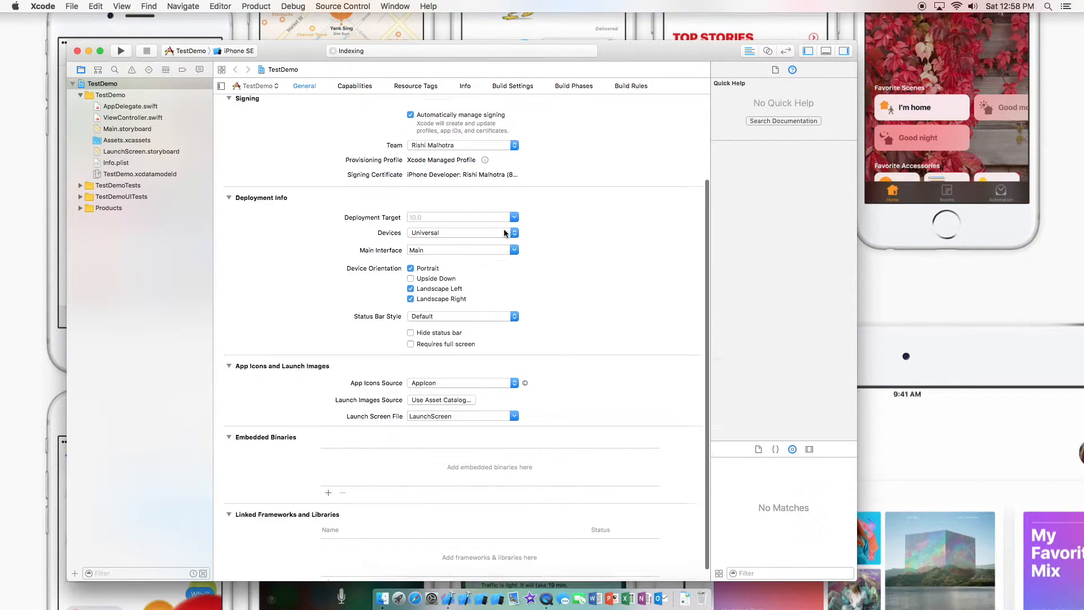
left_click(353, 86)
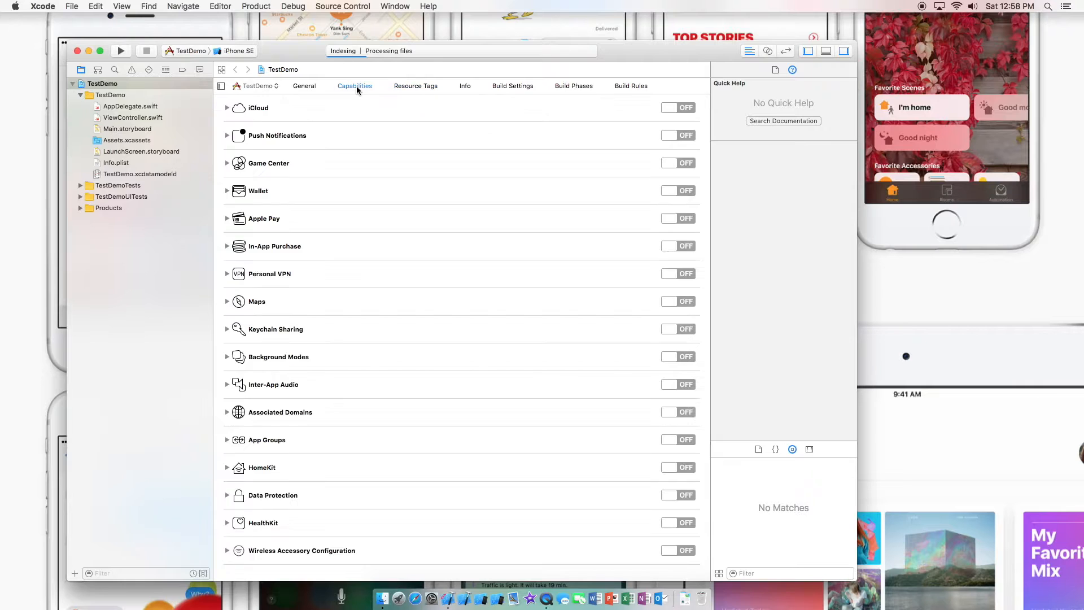
mouse_move(297, 106)
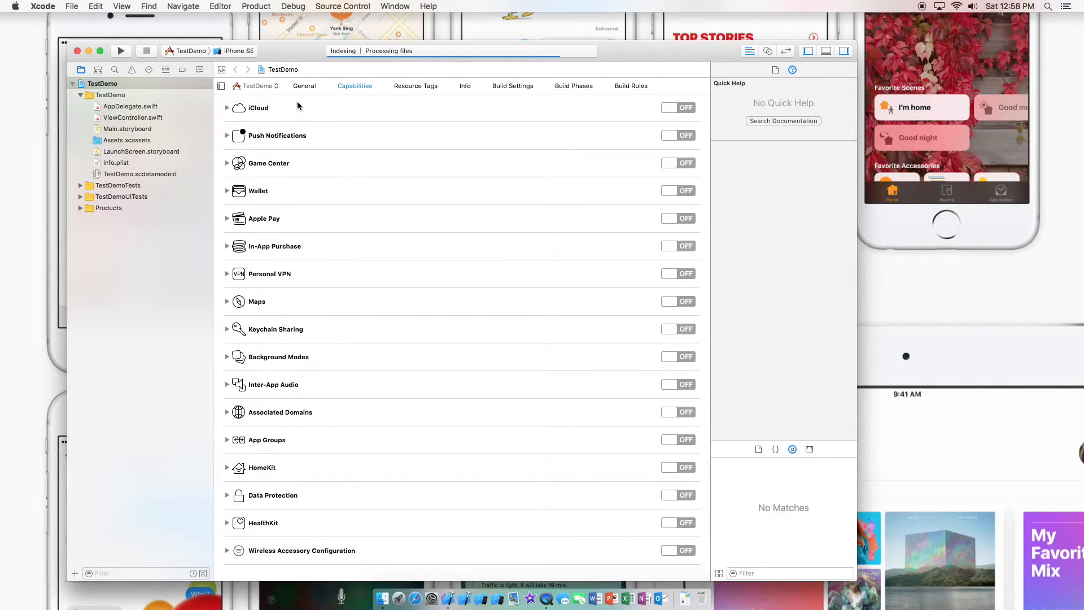
left_click(304, 86)
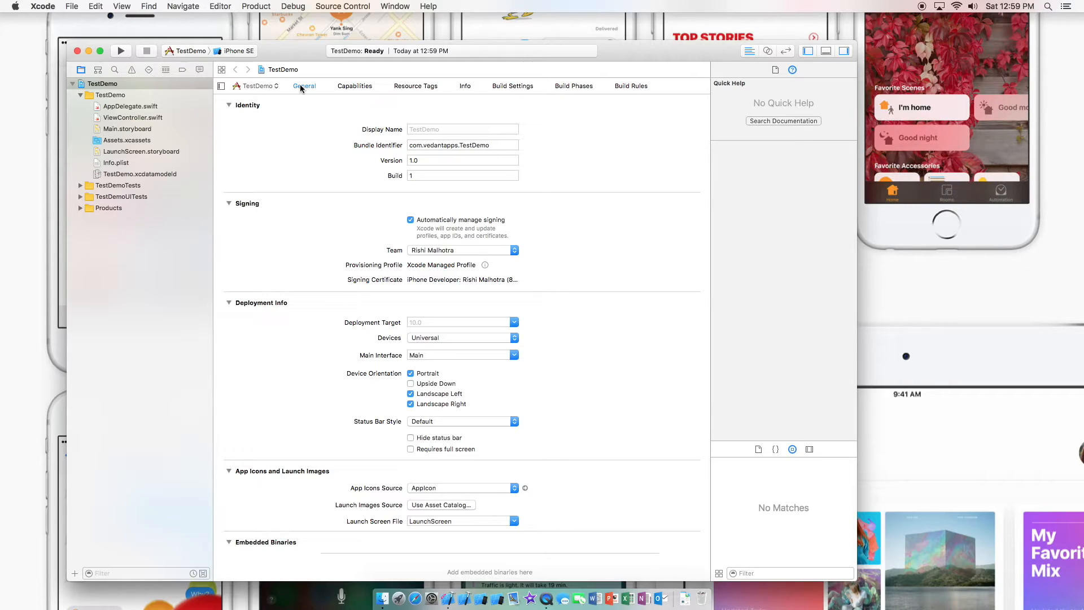
mouse_move(392, 125)
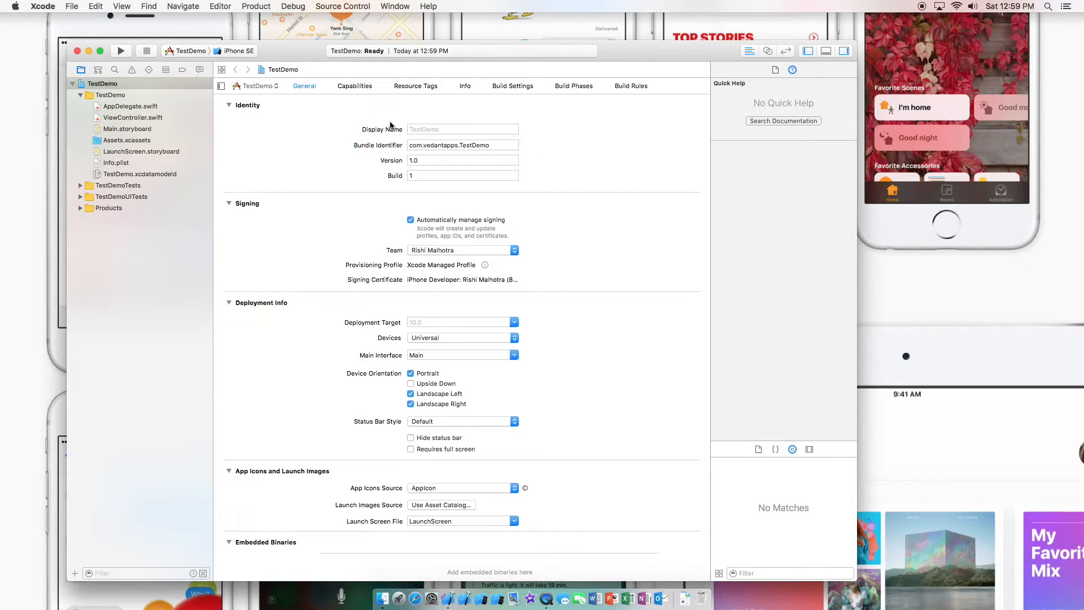
Step: Inspect the bundle identifier, then show Main.storyboard in a full-screen window
left_click(462, 145)
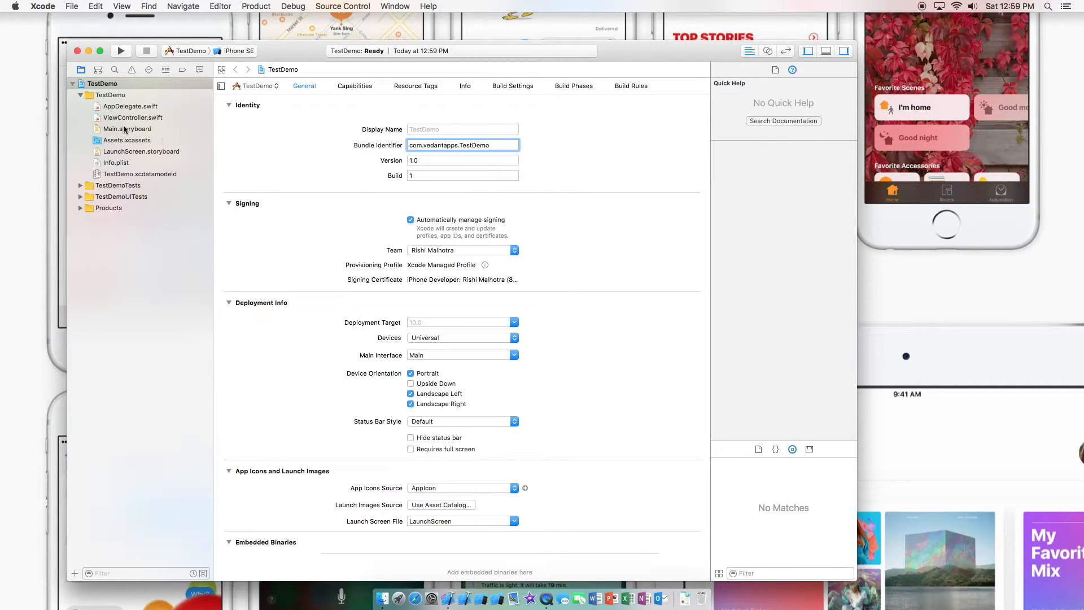
left_click(127, 129)
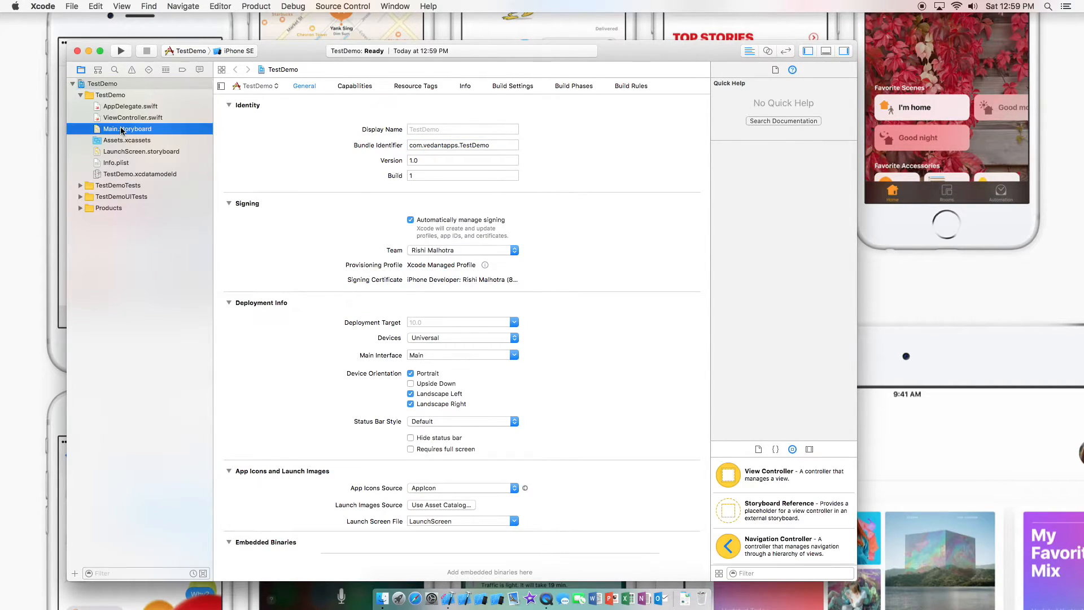
mouse_move(540, 352)
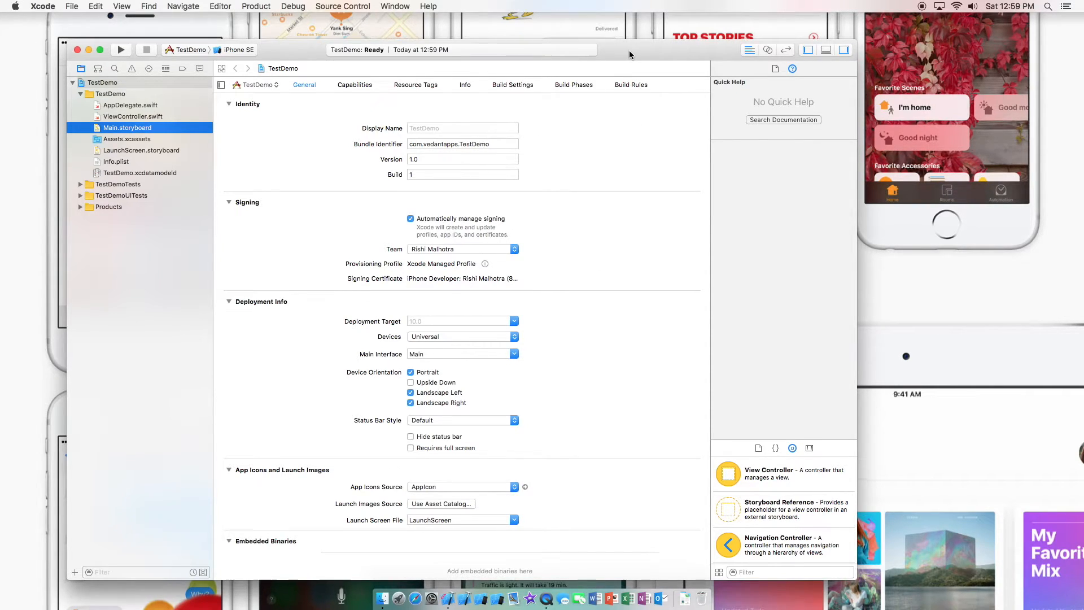
left_click(126, 128)
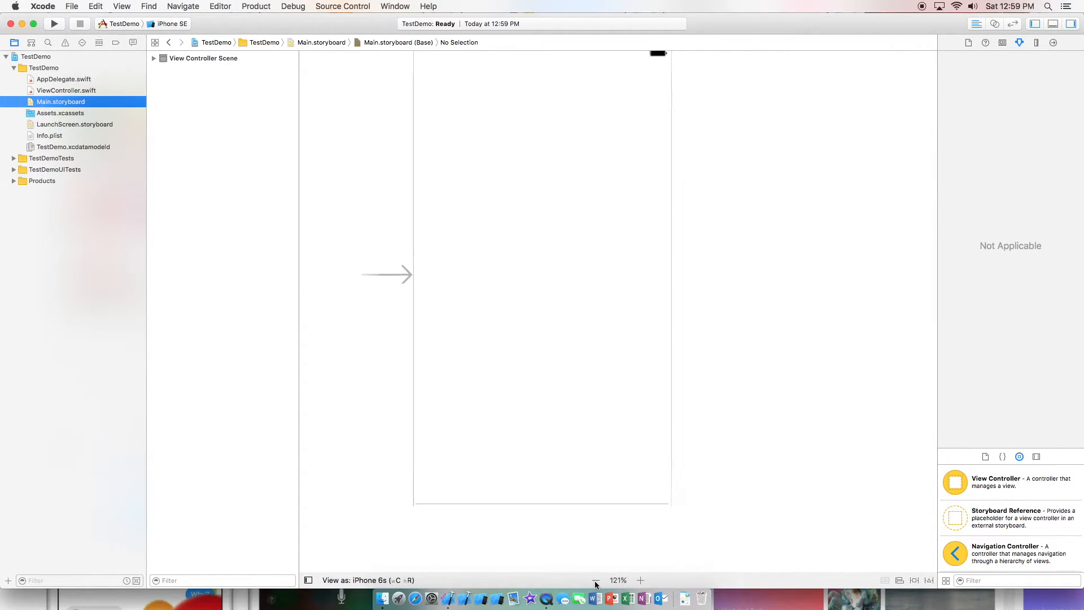
Step: Reveal the device bar and preview the View Controller scene as iPhone 6s Plus
left_click(595, 580)
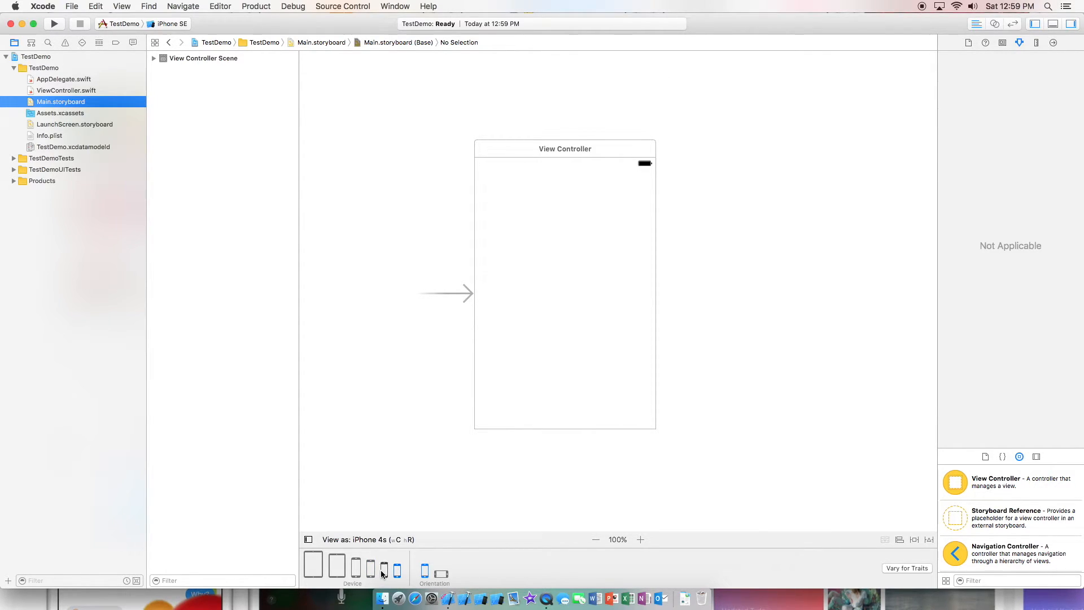
left_click(355, 565)
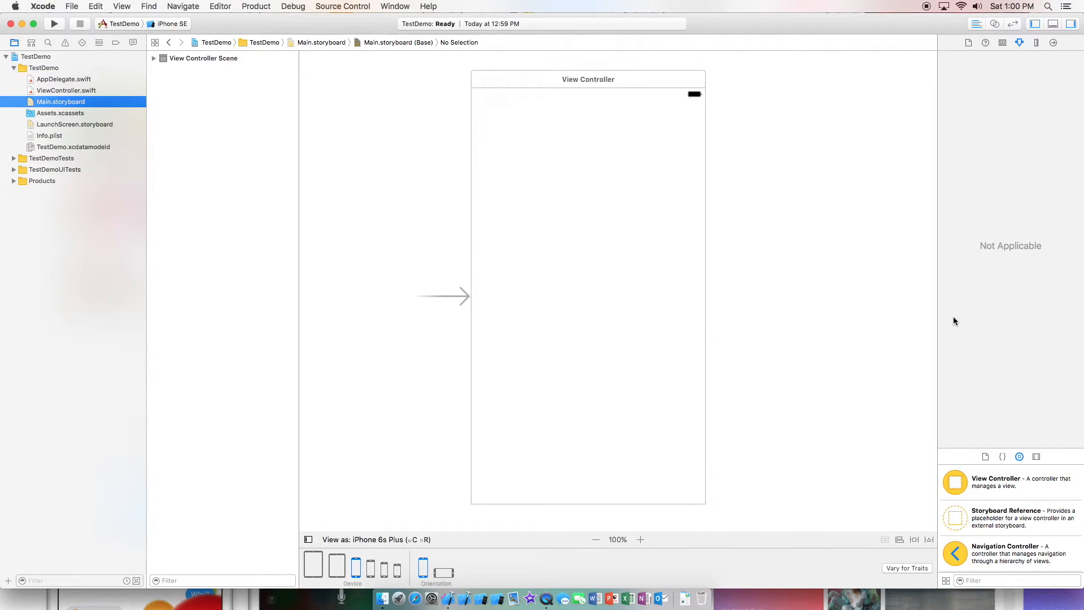
Step: Select the View Controller and keep its Simulated Metrics size as Inferred
left_click(588, 79)
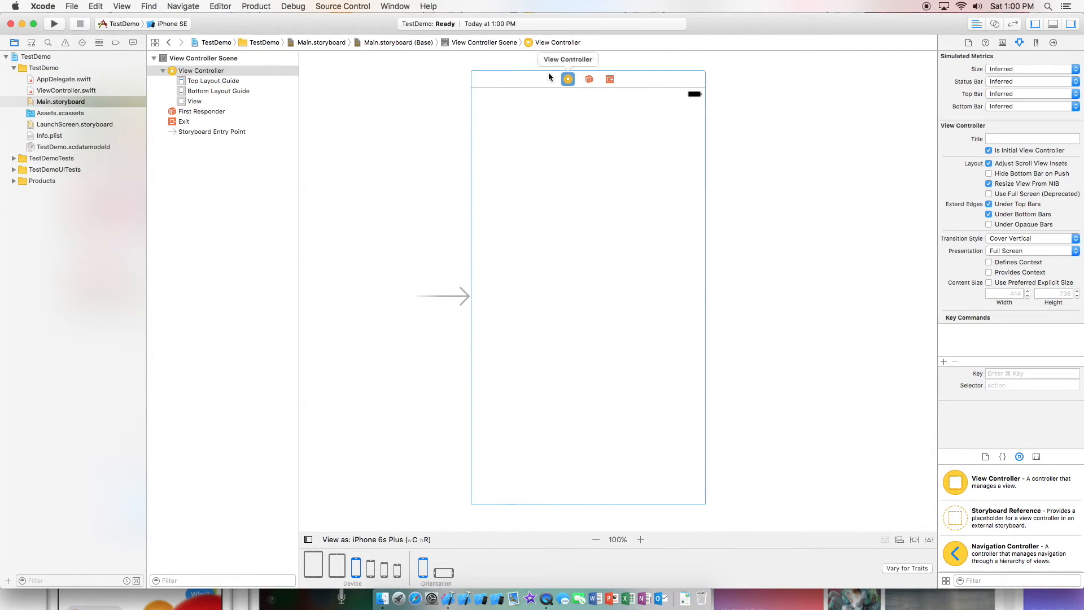
left_click(1074, 69)
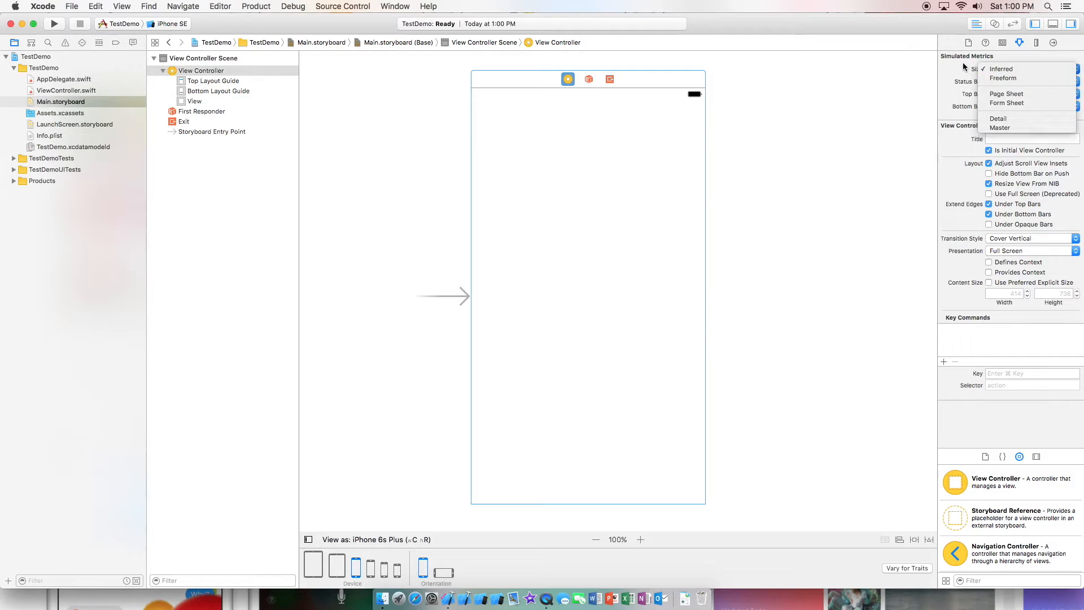
left_click(1030, 69)
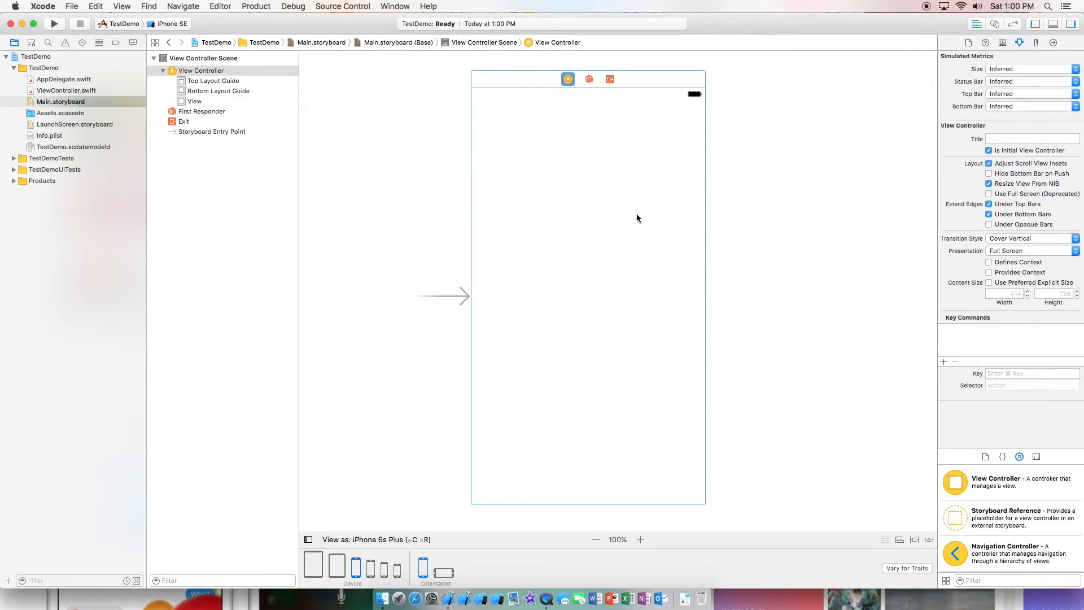
mouse_move(753, 468)
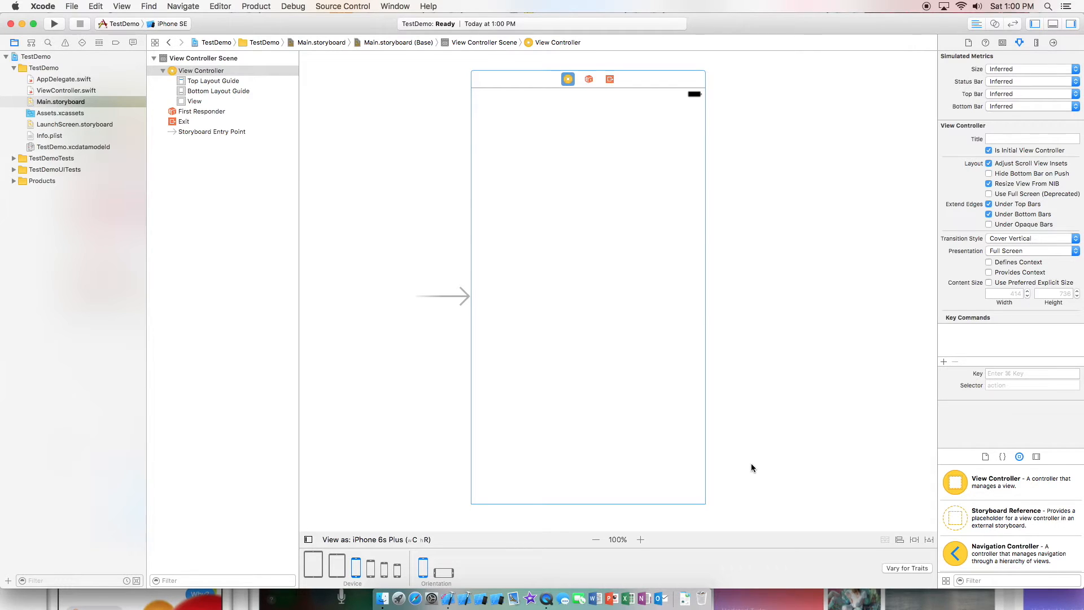
left_click(172, 24)
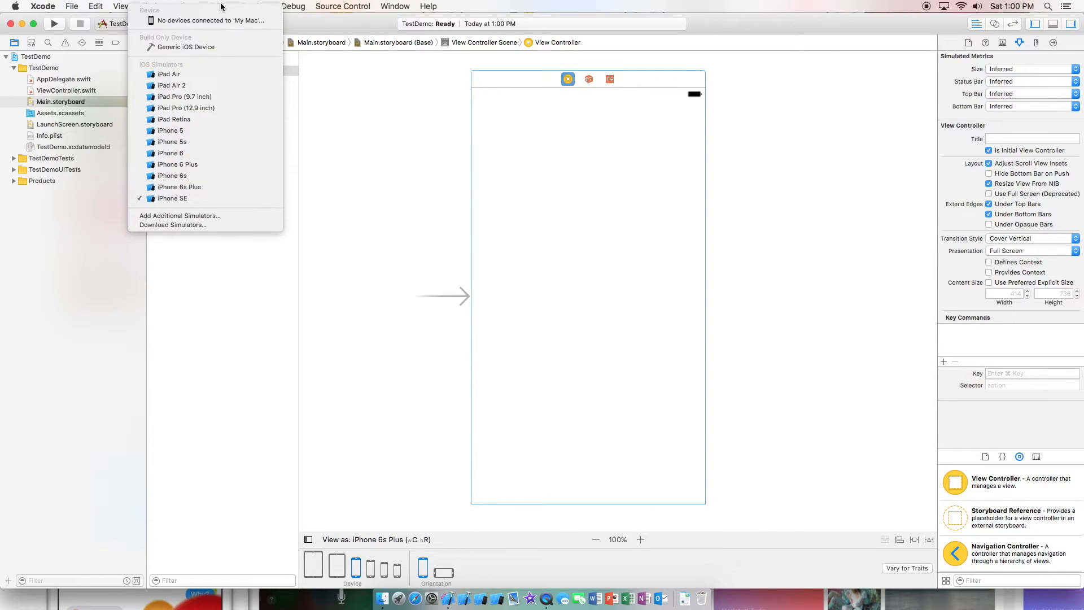
mouse_move(184, 98)
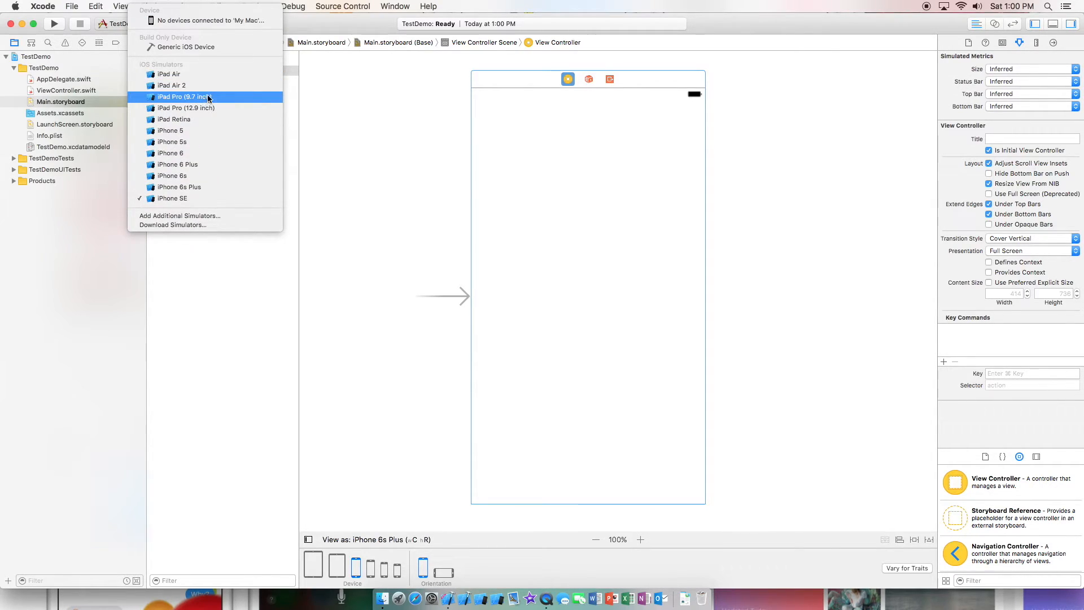
mouse_move(211, 99)
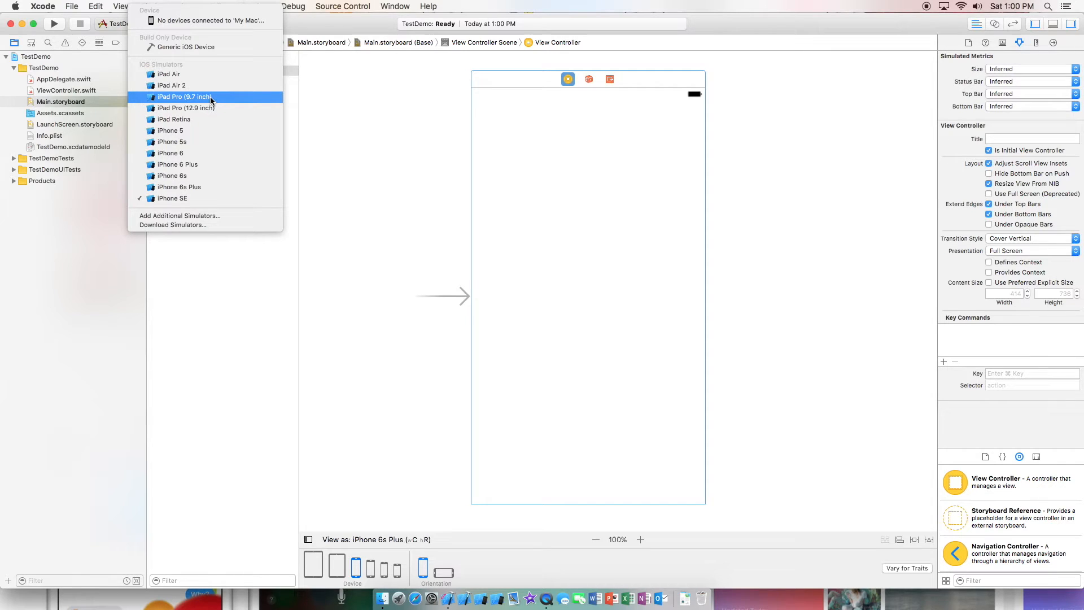
mouse_move(183, 74)
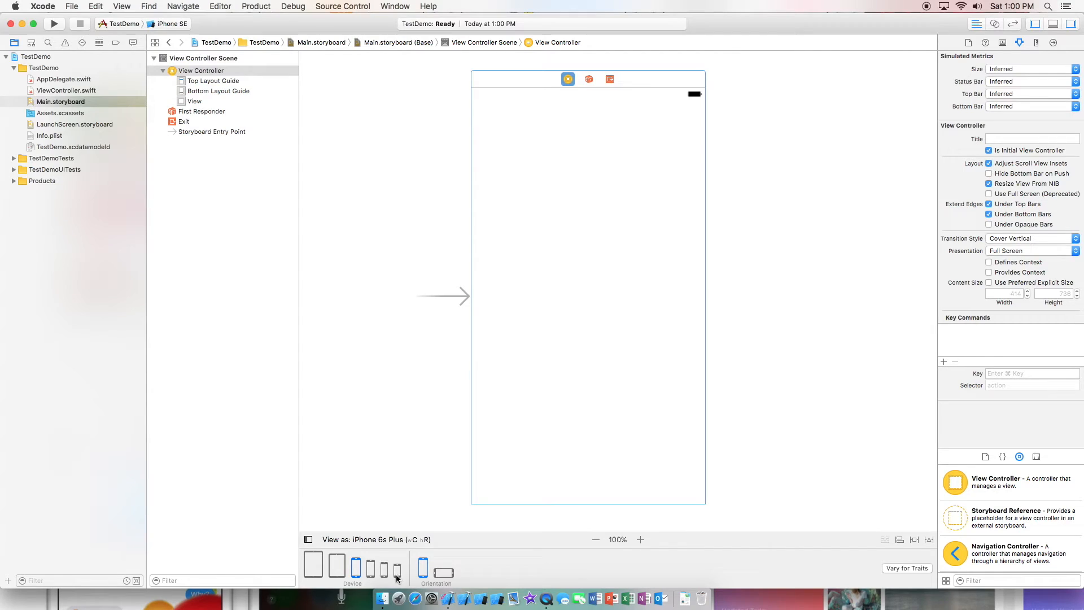
left_click(171, 24)
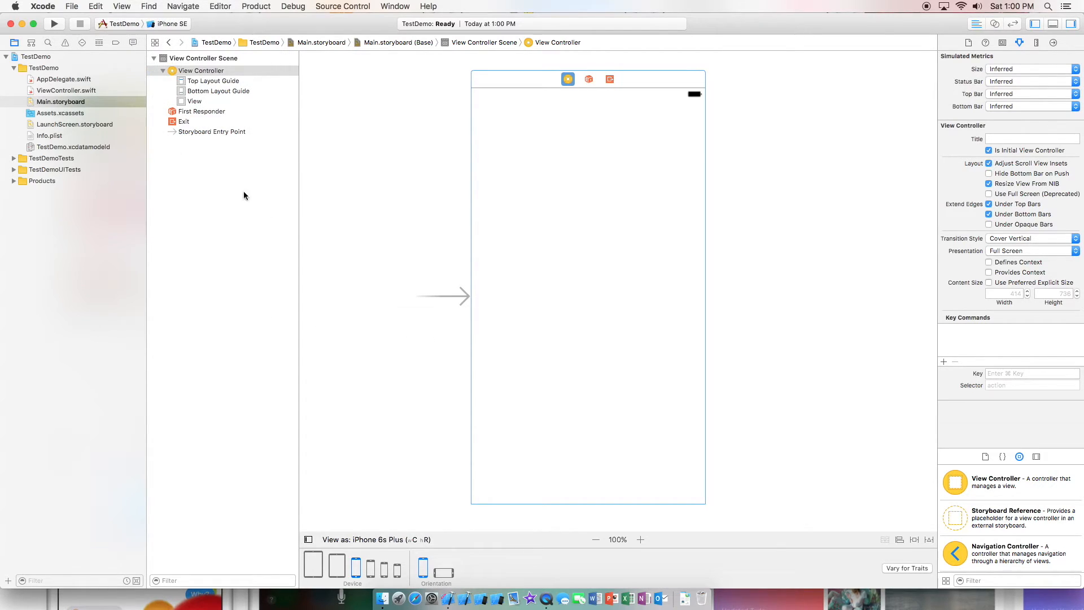
mouse_move(294, 265)
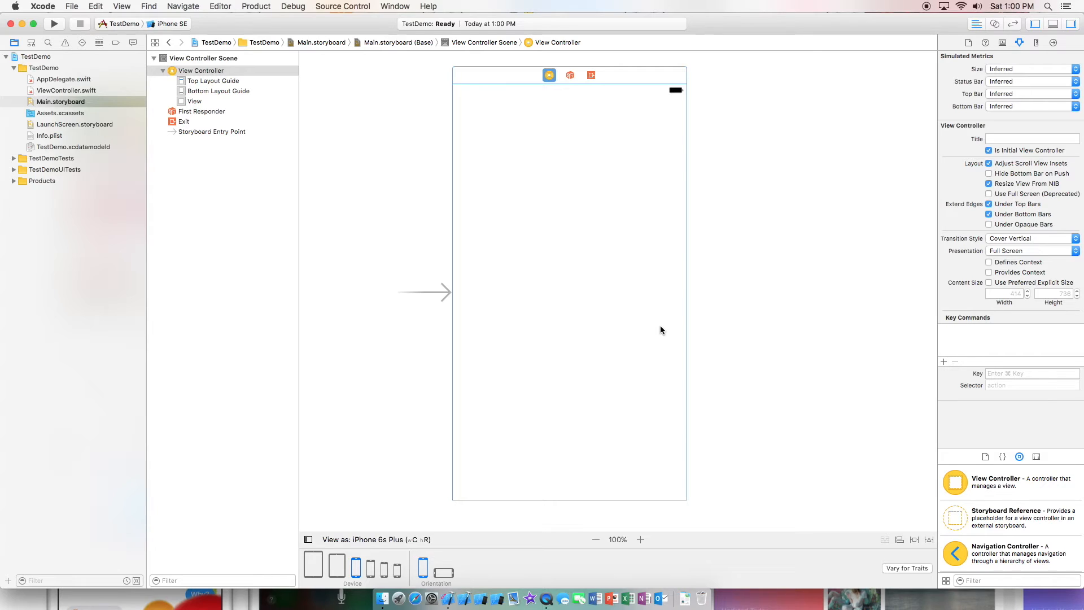
scroll("down", 3)
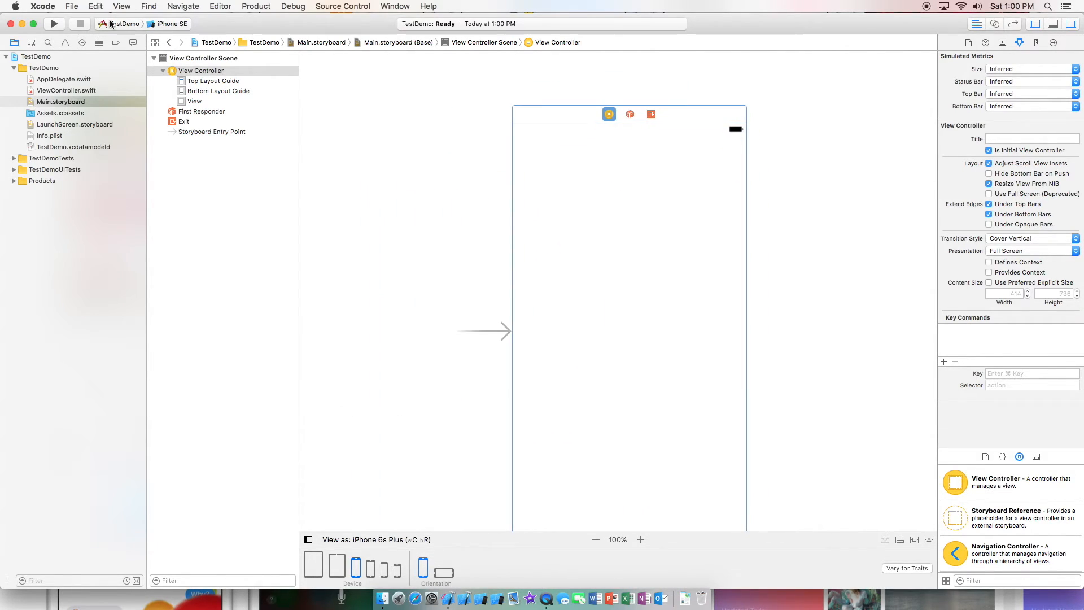
left_click(171, 24)
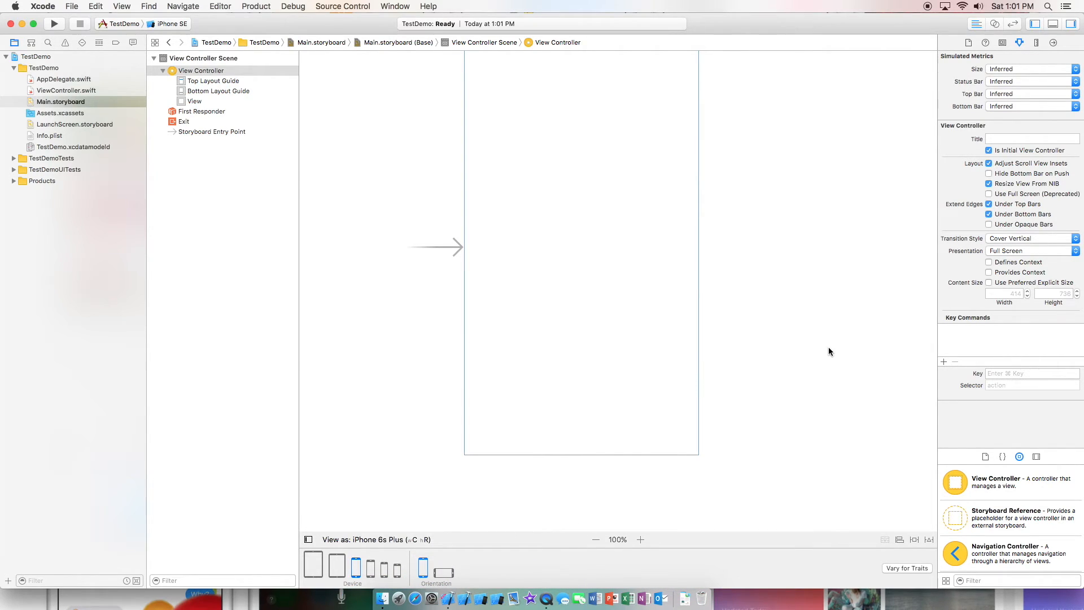
left_click(60, 113)
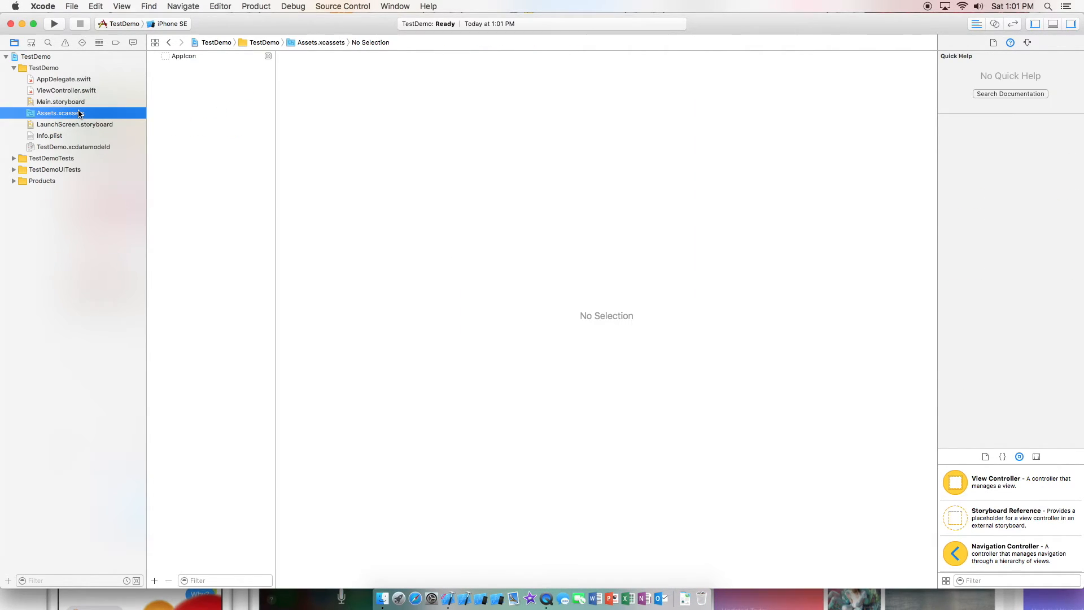
mouse_move(84, 80)
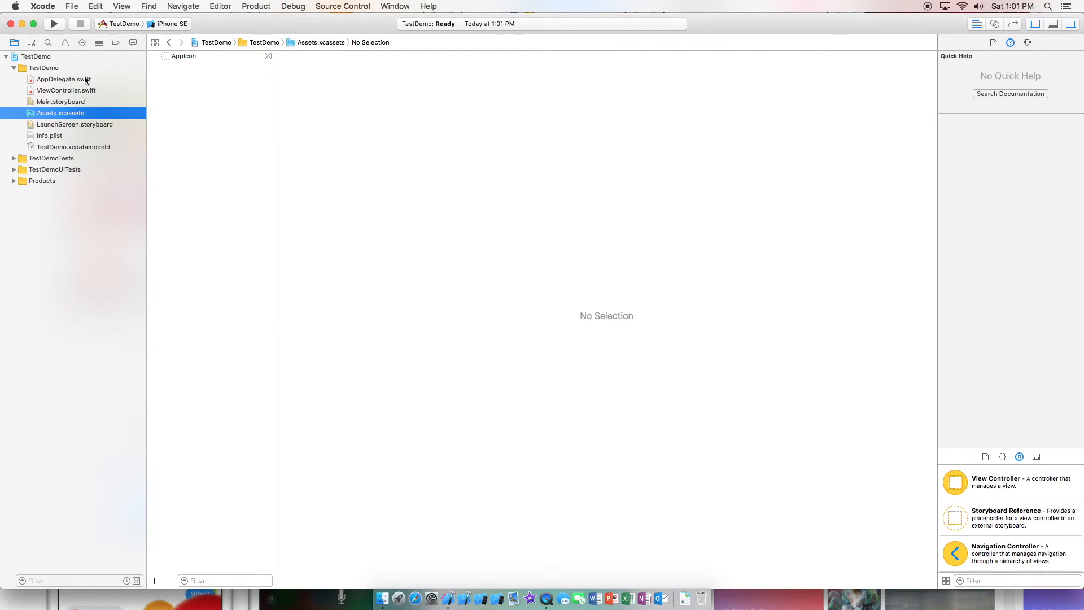
left_click(67, 90)
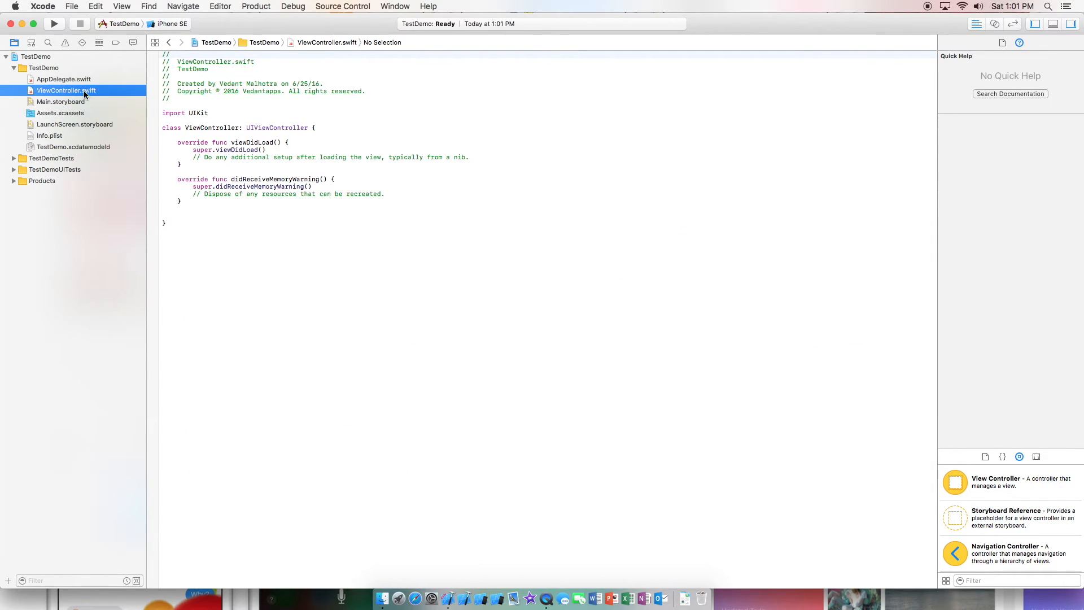
mouse_move(353, 160)
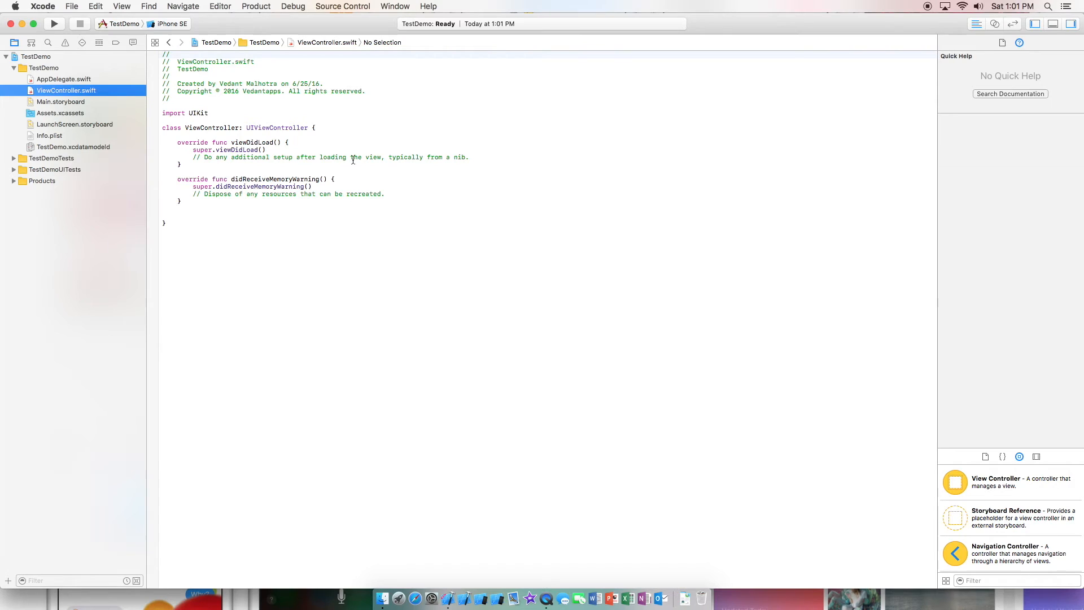
scroll("down", 3)
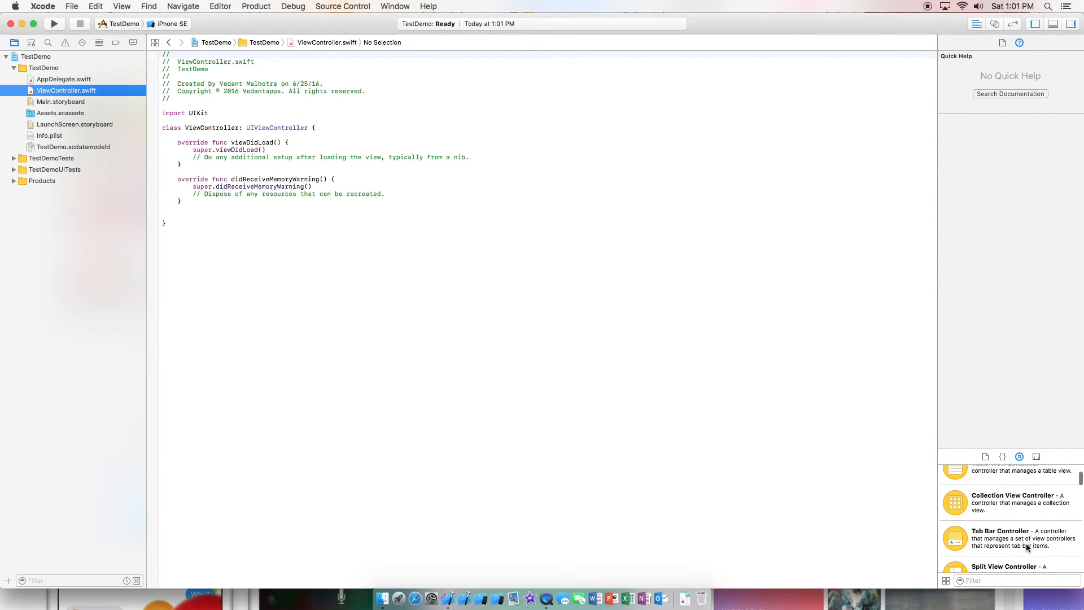
scroll("down", 3)
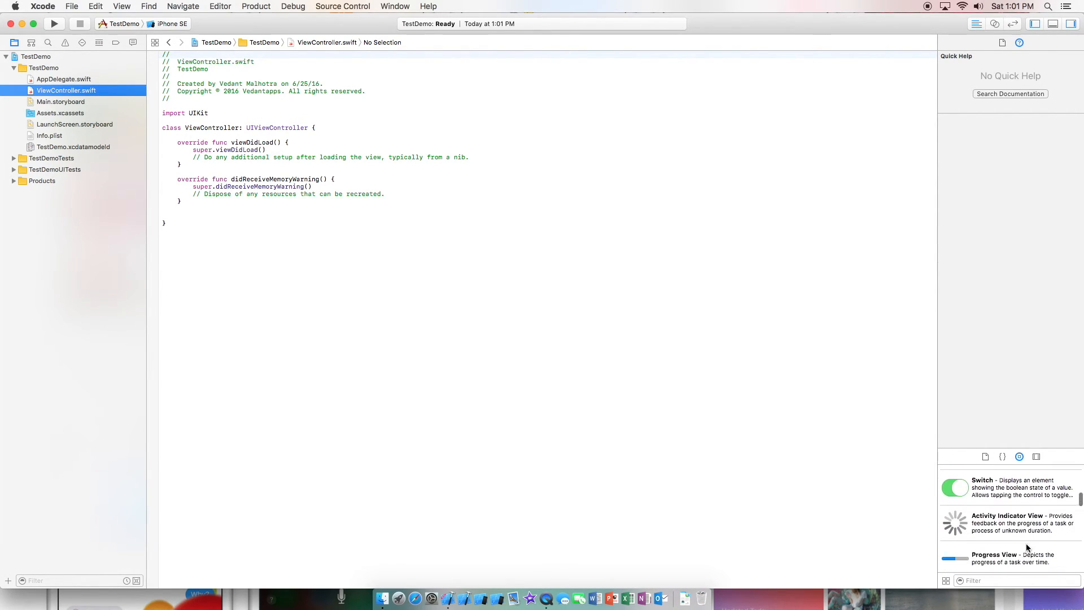
scroll("down", 3)
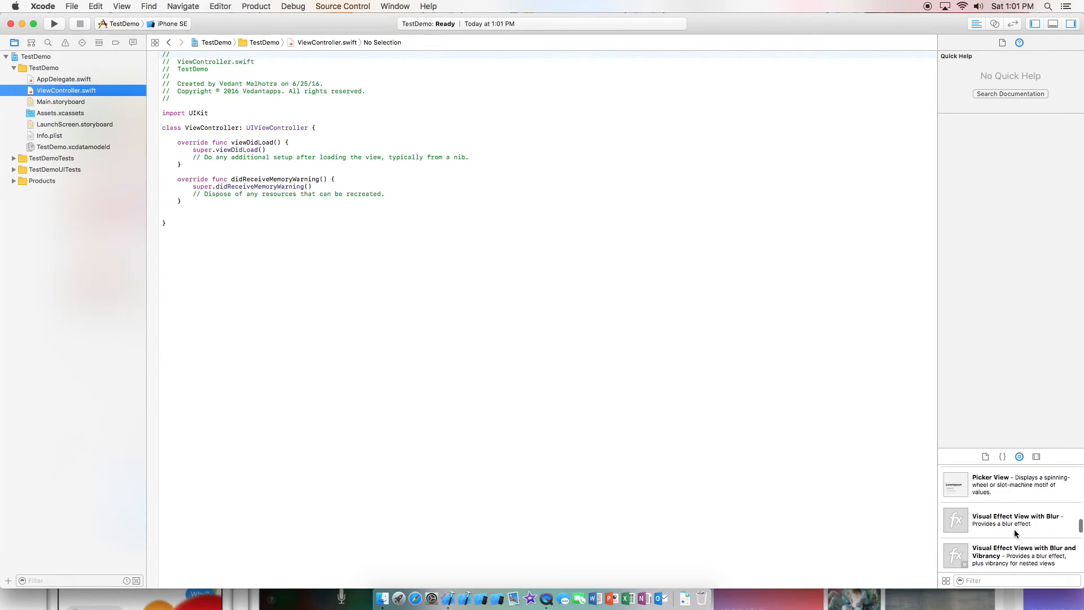
scroll("down", 3)
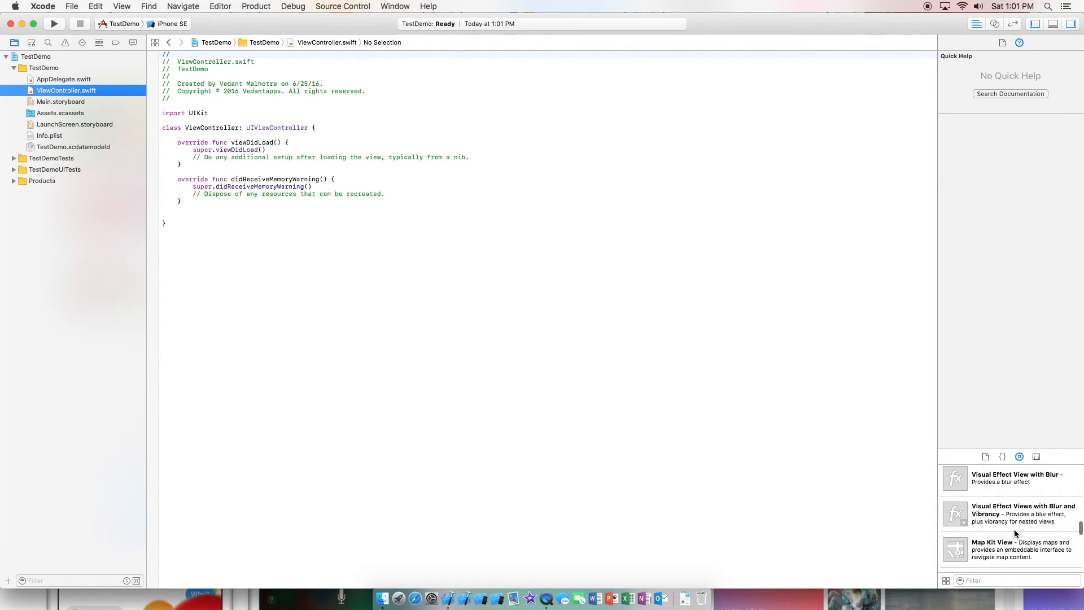
scroll("up", 3)
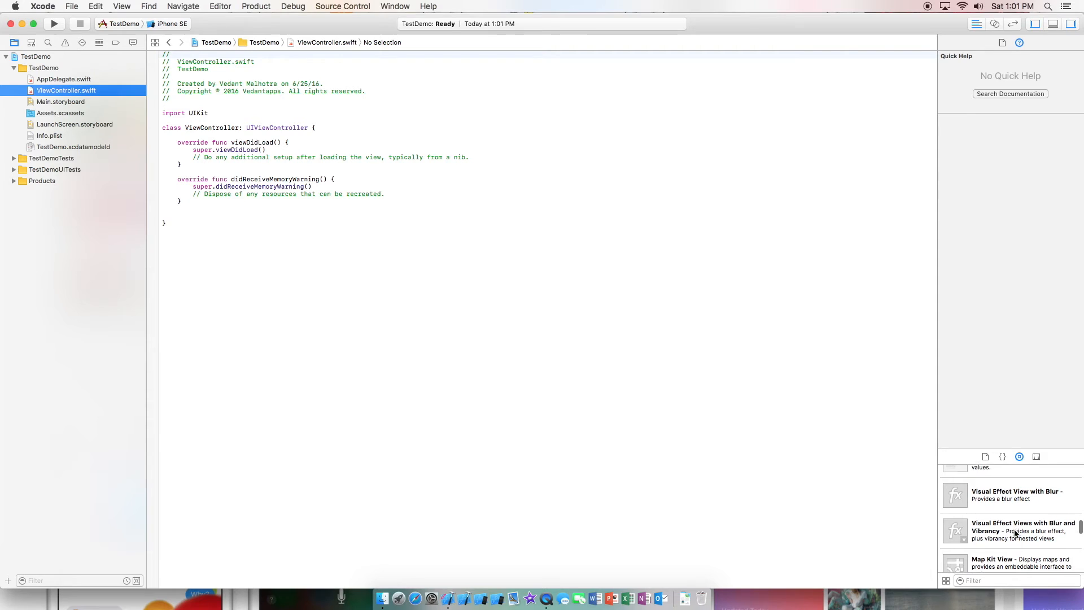
scroll("up", 3)
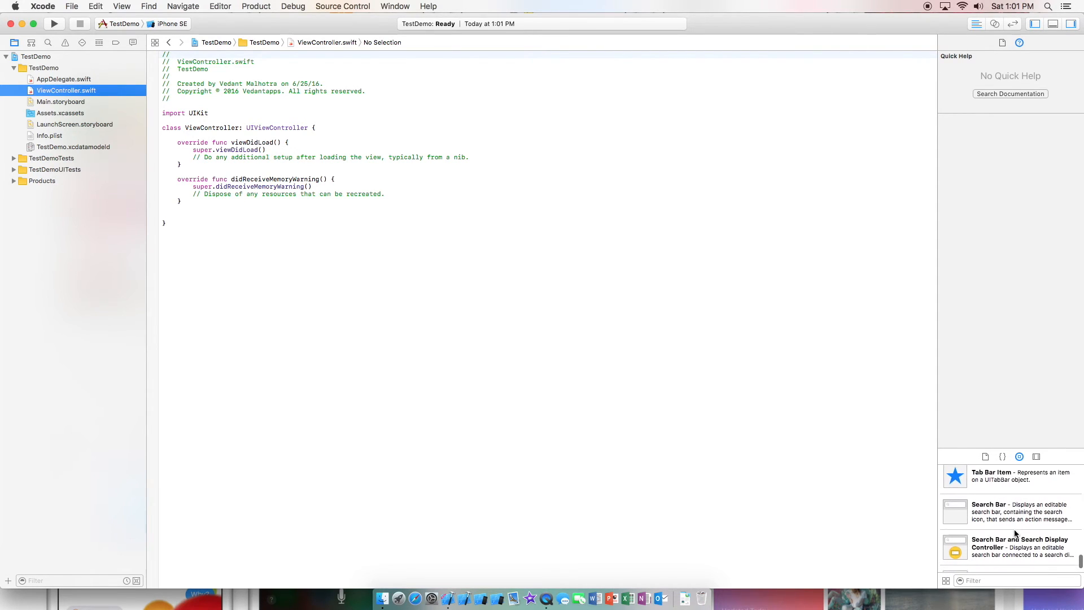
scroll("down", 3)
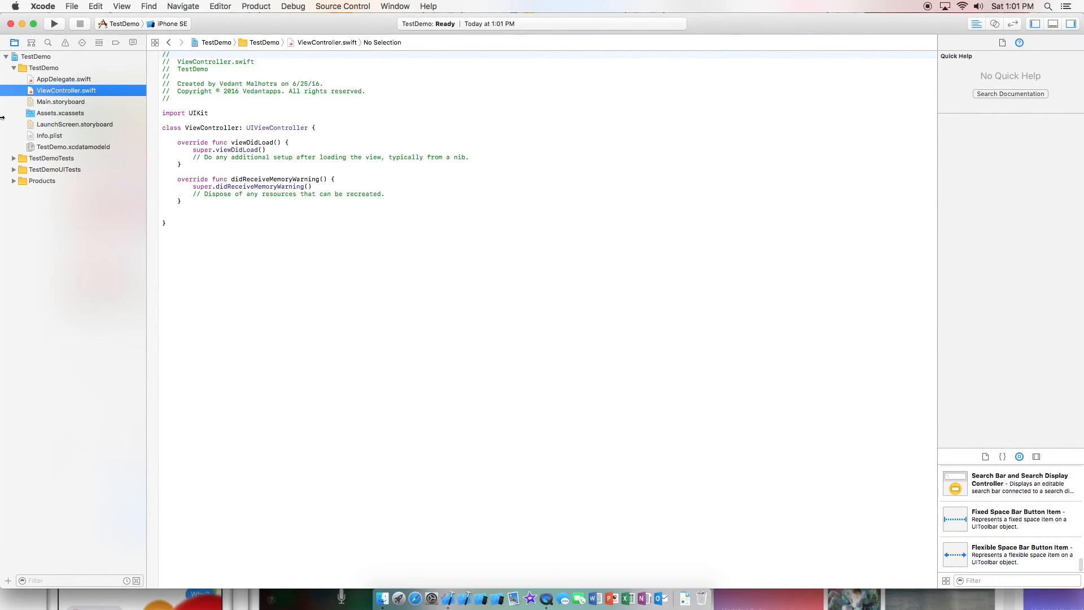
left_click(61, 101)
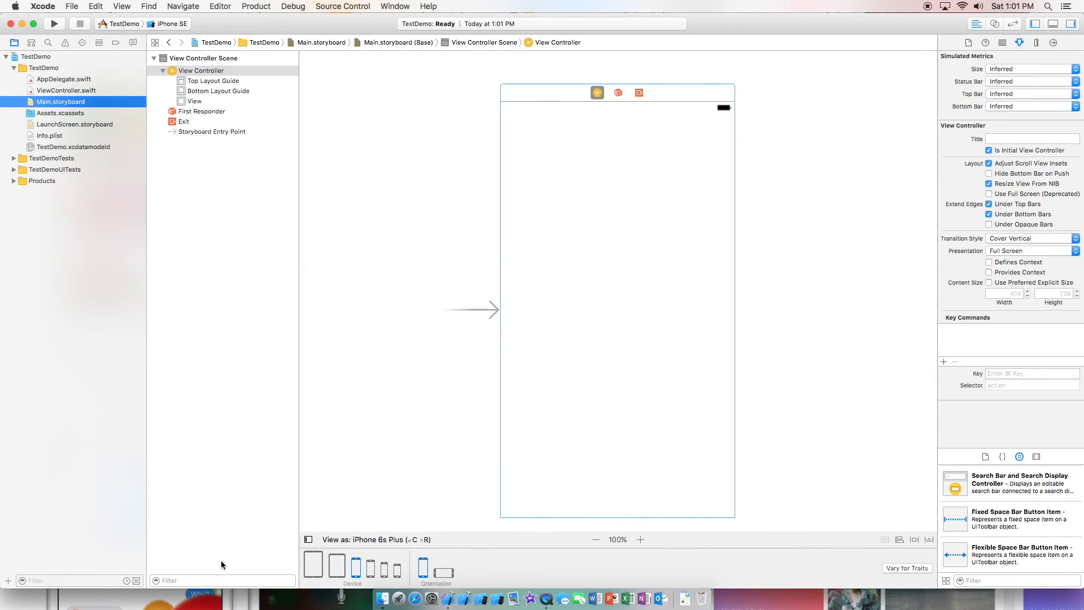
mouse_move(374, 540)
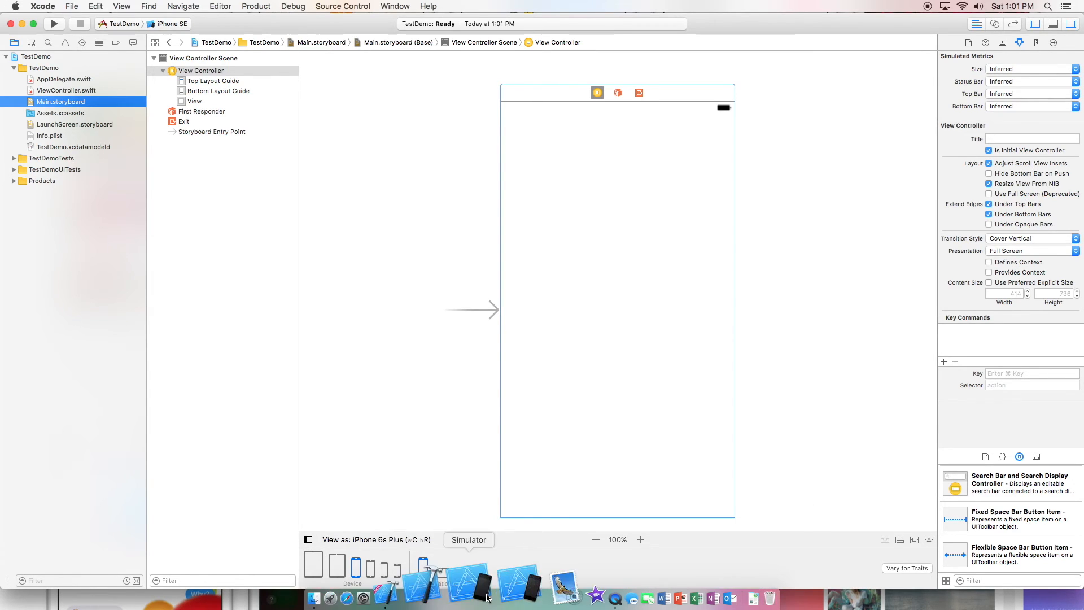
Step: Preview the scene in landscape and back to portrait, then show LaunchScreen.storyboard
left_click(423, 567)
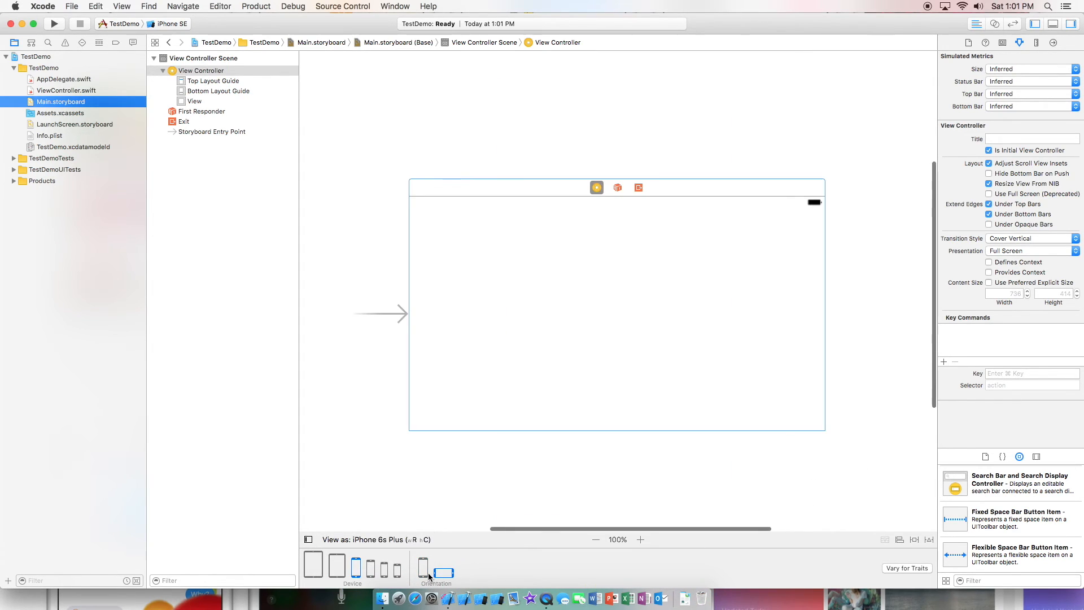
left_click(423, 567)
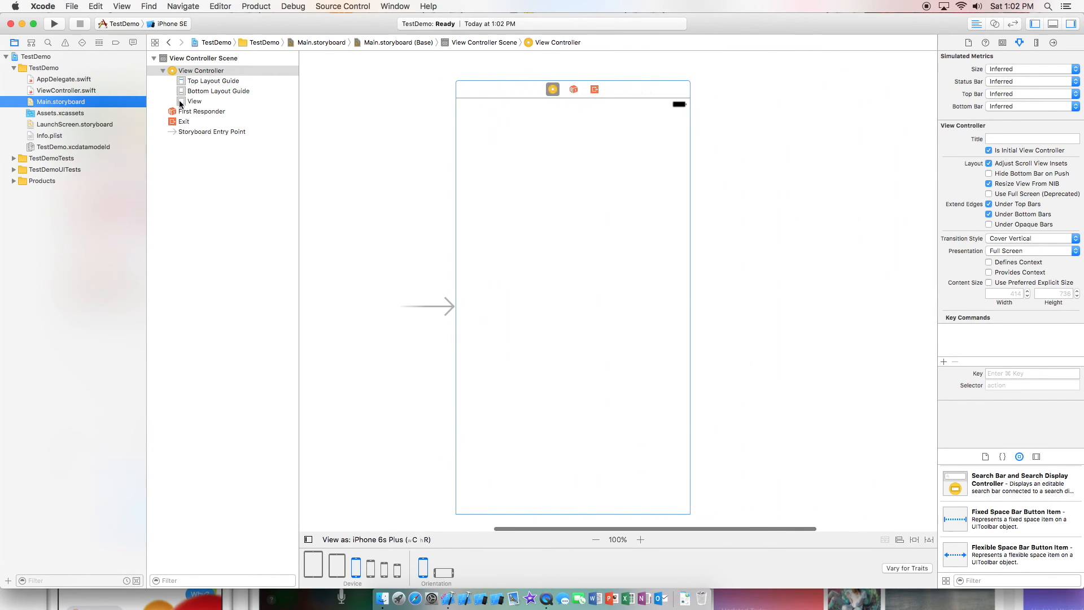
scroll("down", 3)
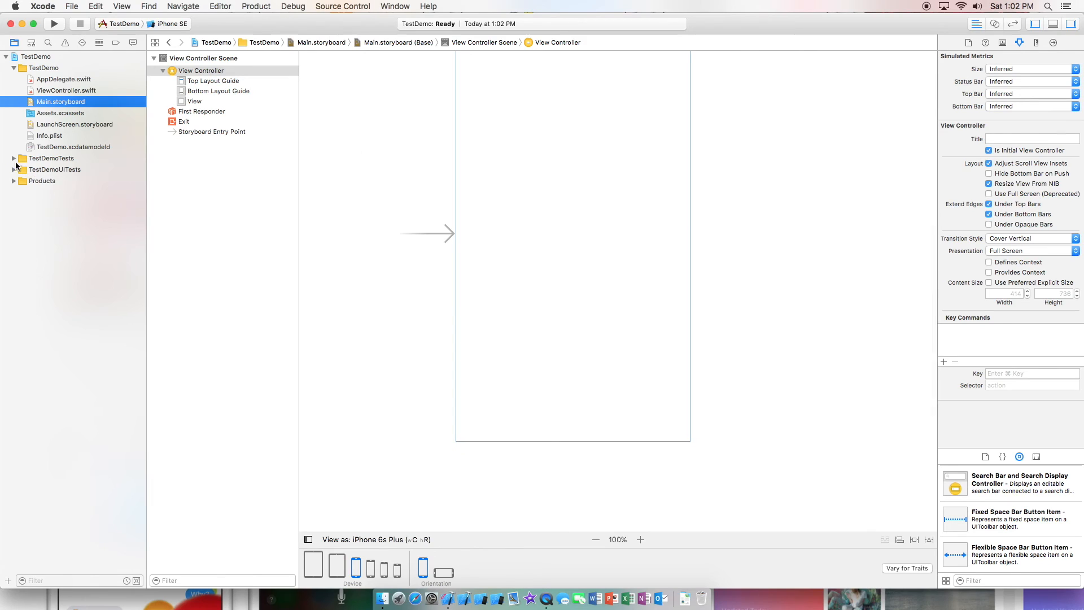
mouse_move(51, 136)
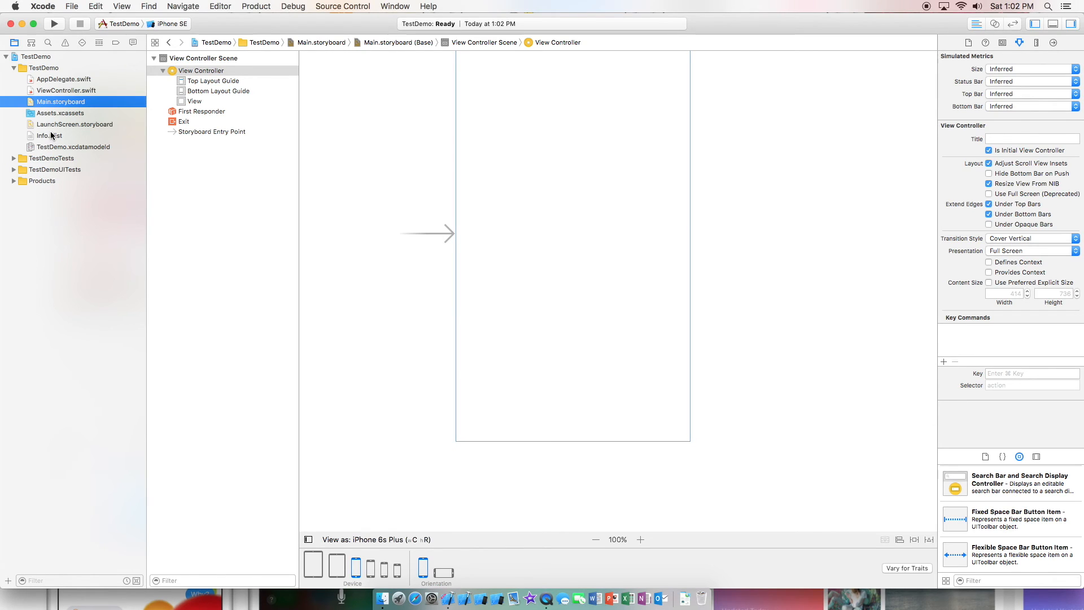
left_click(75, 124)
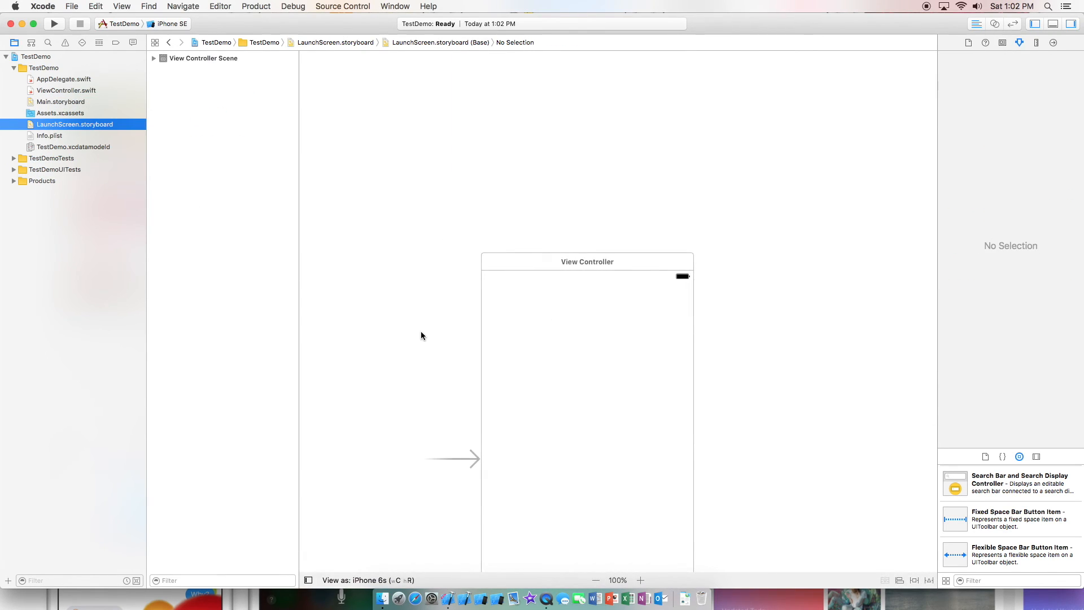
Step: Select the launch screen's View Controller to show its attributes in the inspector
scroll("up", 3)
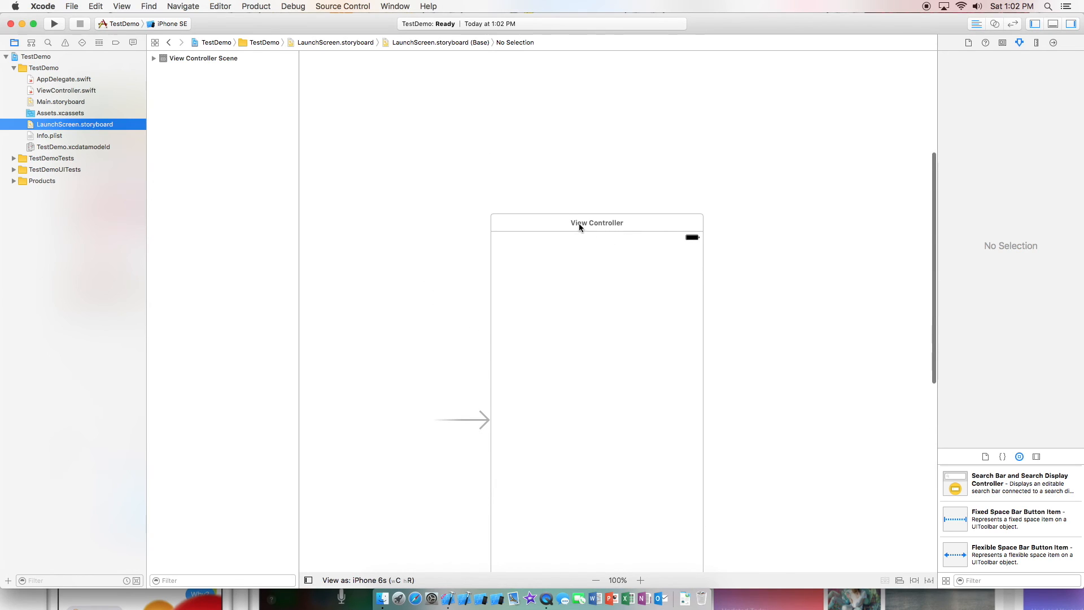
left_click(597, 223)
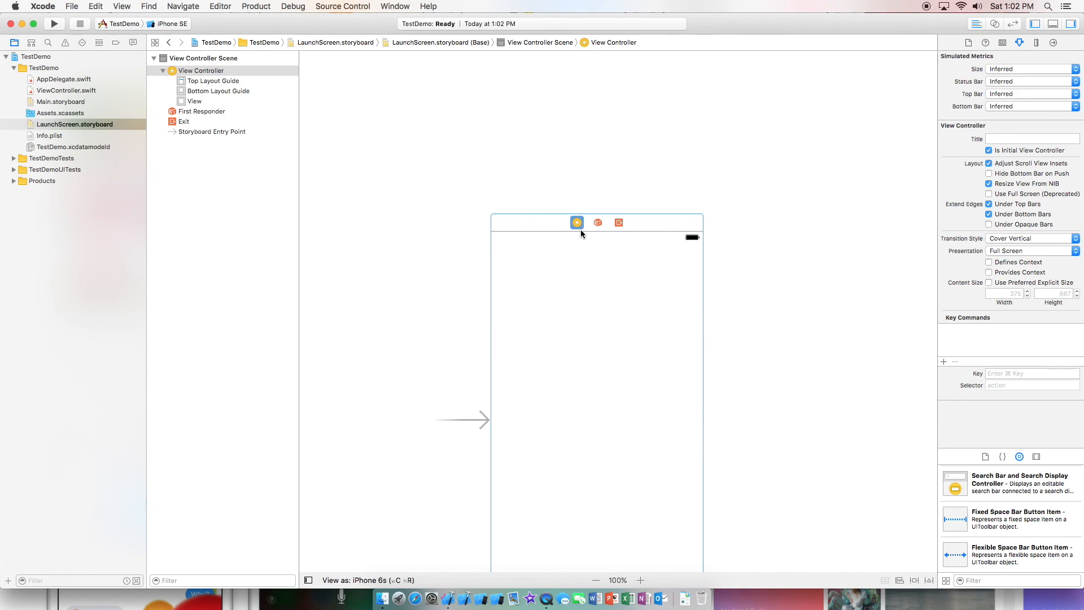
mouse_move(845, 181)
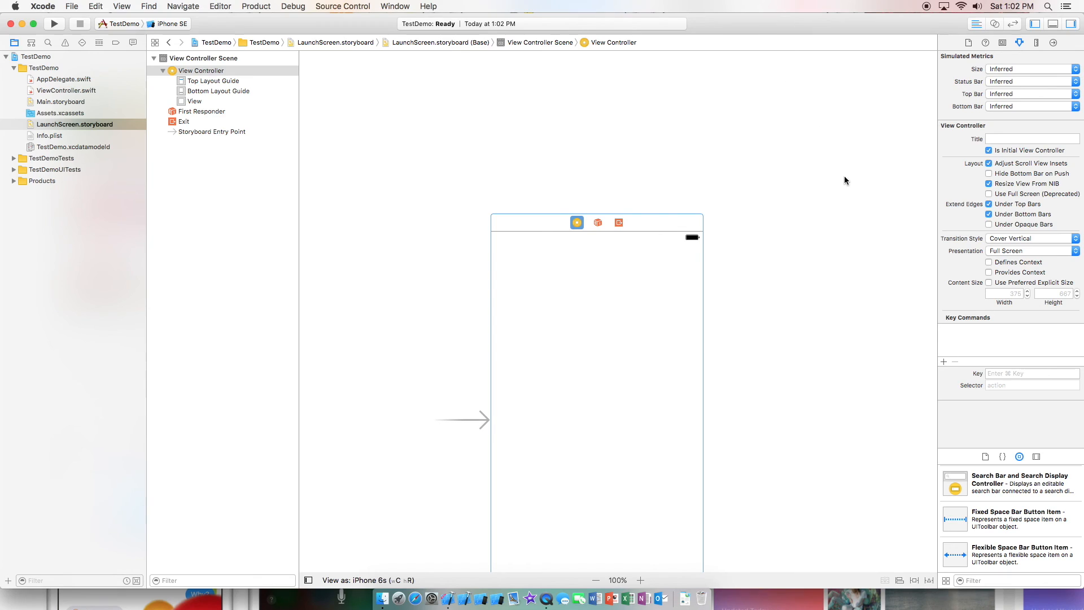